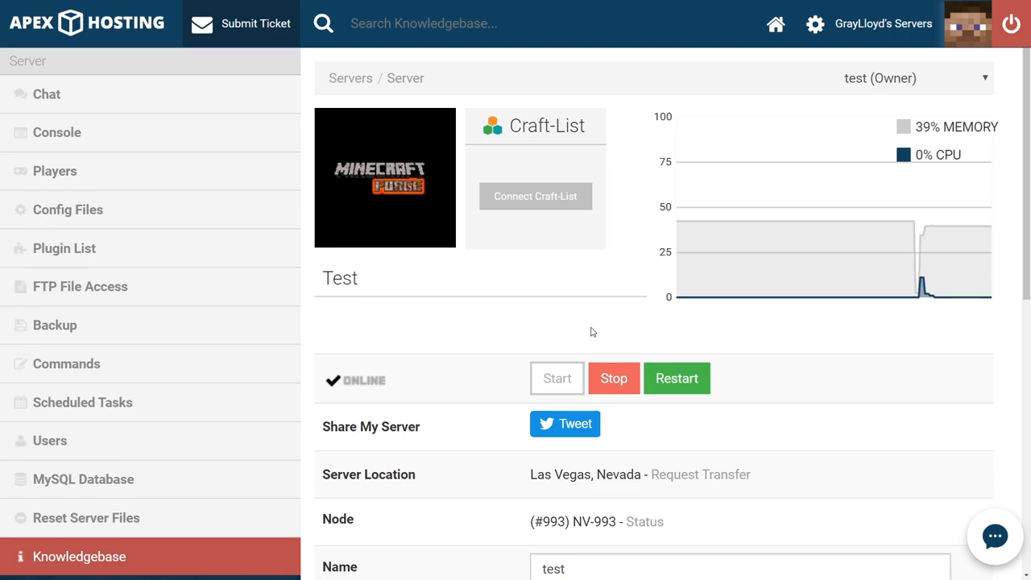
{"action": "mouse_move", "coordinate": [607, 316]}
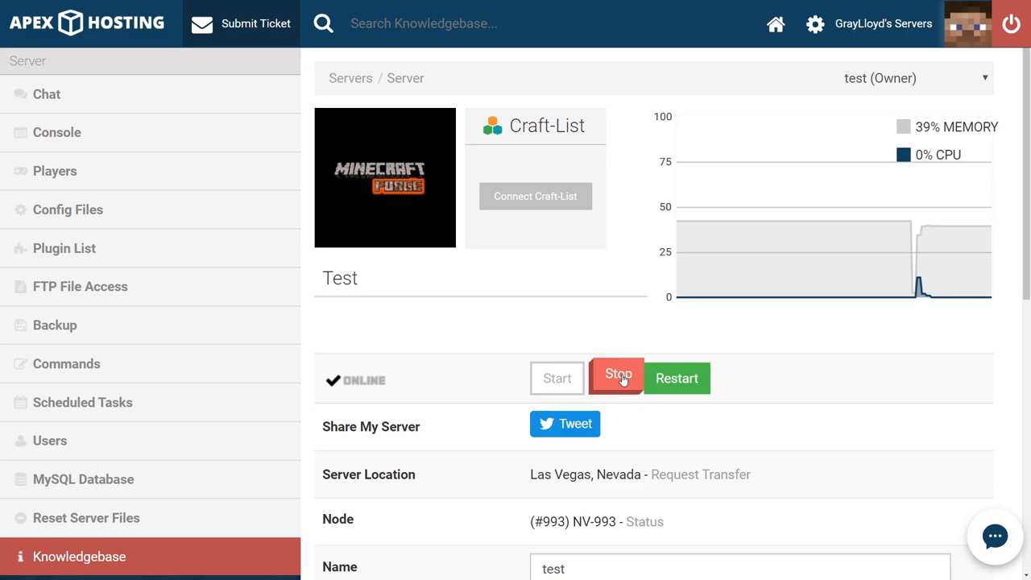
Stop the 'test' server and scroll down to its JAR File setting
{"action": "left_click", "coordinate": [617, 378]}
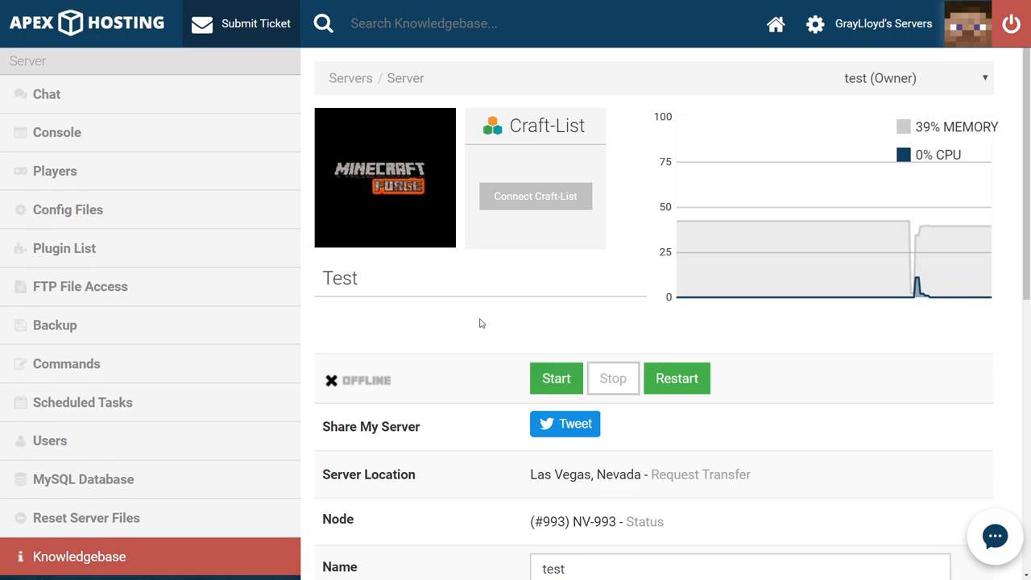
{"action": "scroll", "scroll_direction": "down", "scroll_amount": 3}
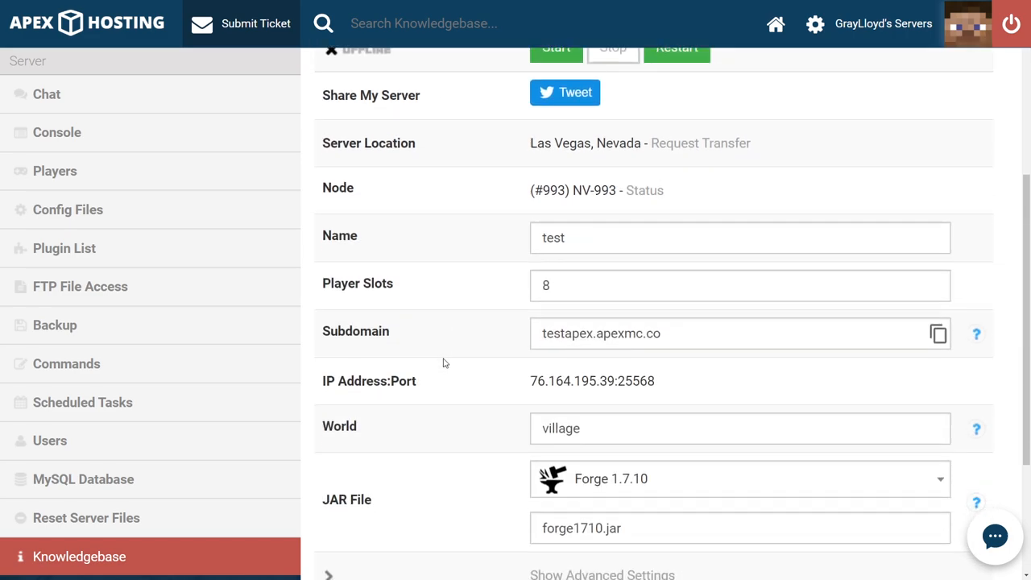
{"action": "scroll", "scroll_direction": "down", "scroll_amount": 3}
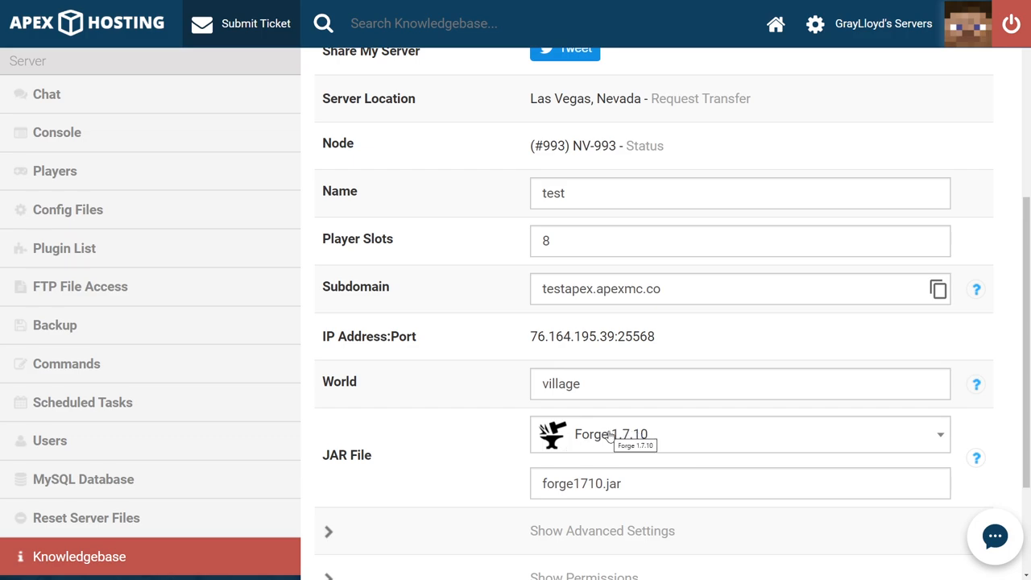
{"action": "mouse_move", "coordinate": [576, 435]}
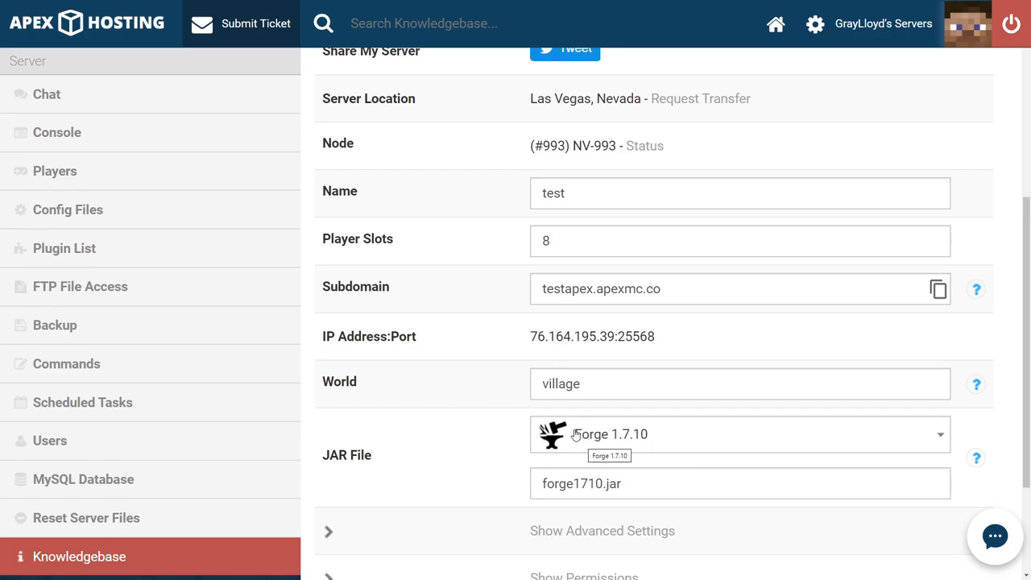
Filter the JAR File version list by 'caul' to show Cauldron 1.6.4 and 1.7.10
{"action": "left_click", "coordinate": [738, 434]}
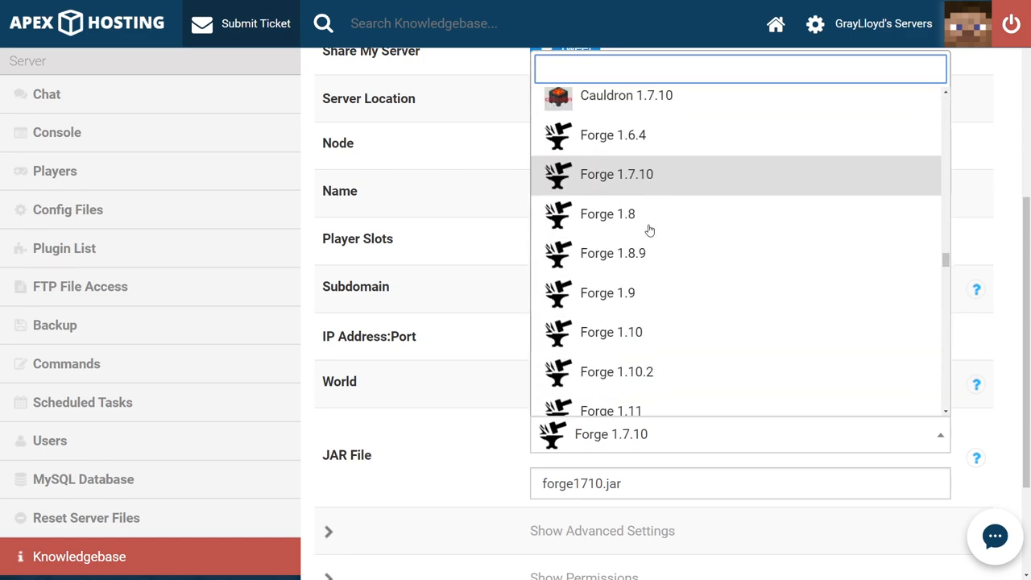
{"action": "type", "text": "cau"}
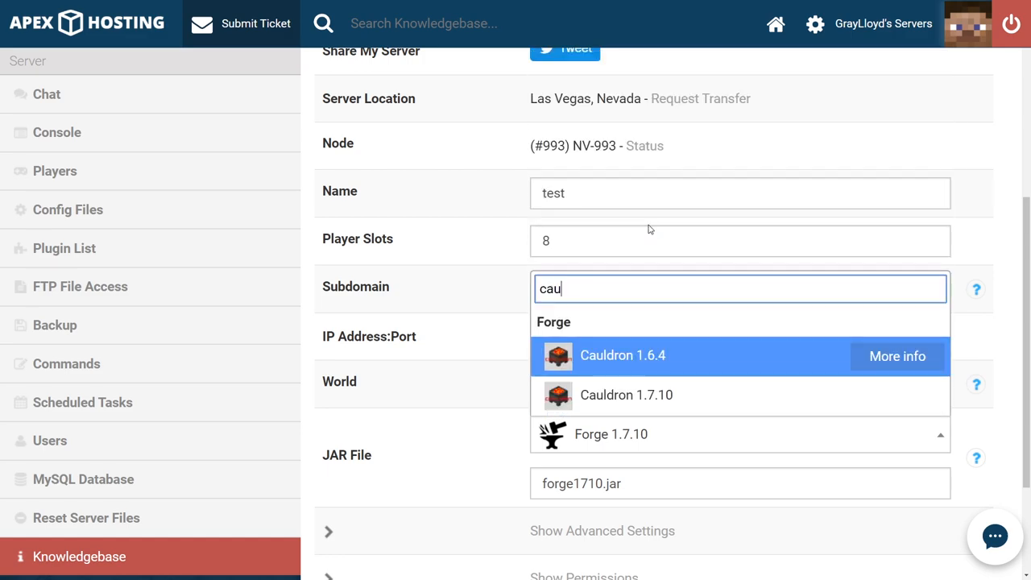
{"action": "type", "text": "l"}
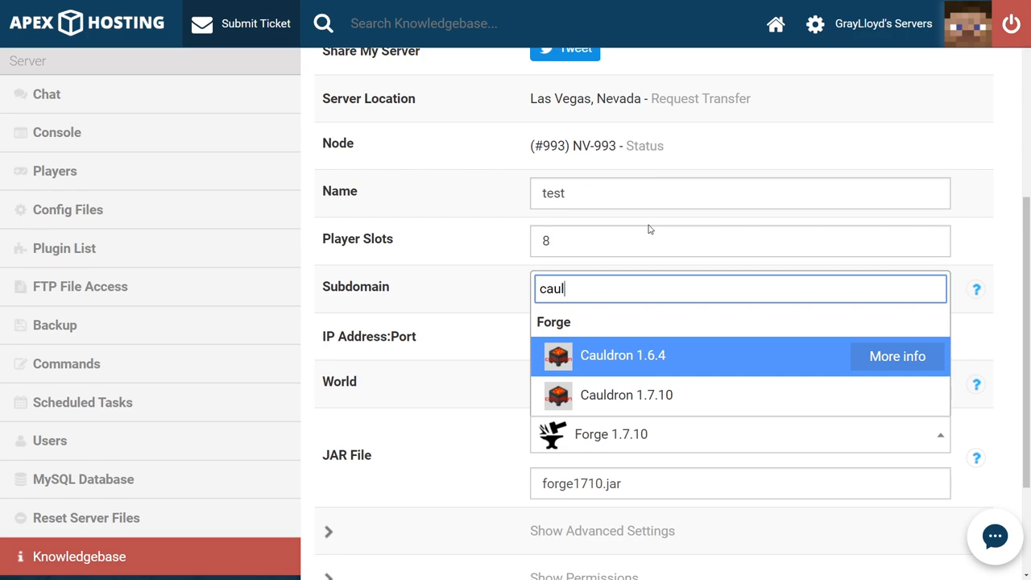
{"action": "mouse_move", "coordinate": [615, 395]}
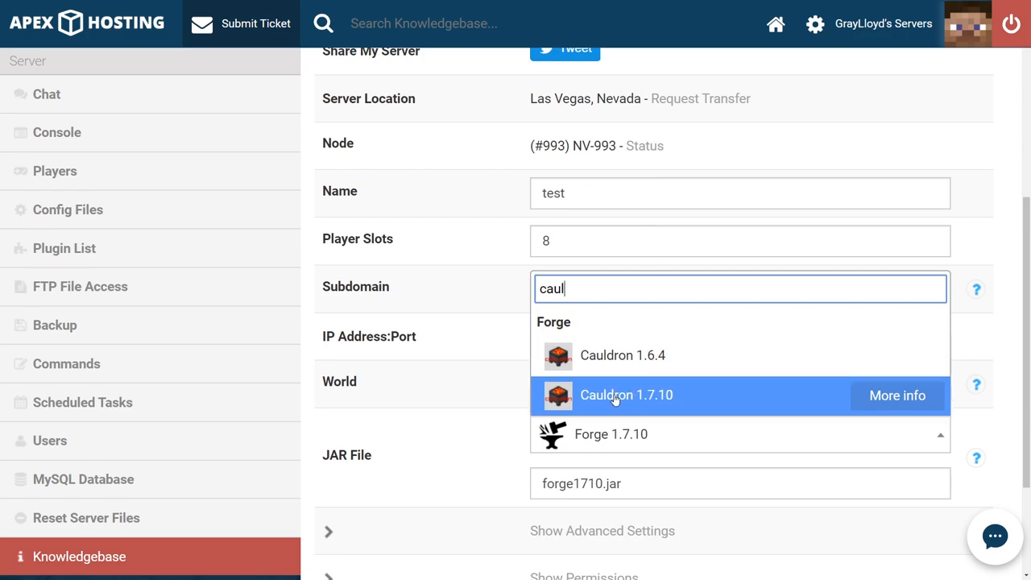
{"action": "mouse_move", "coordinate": [630, 449]}
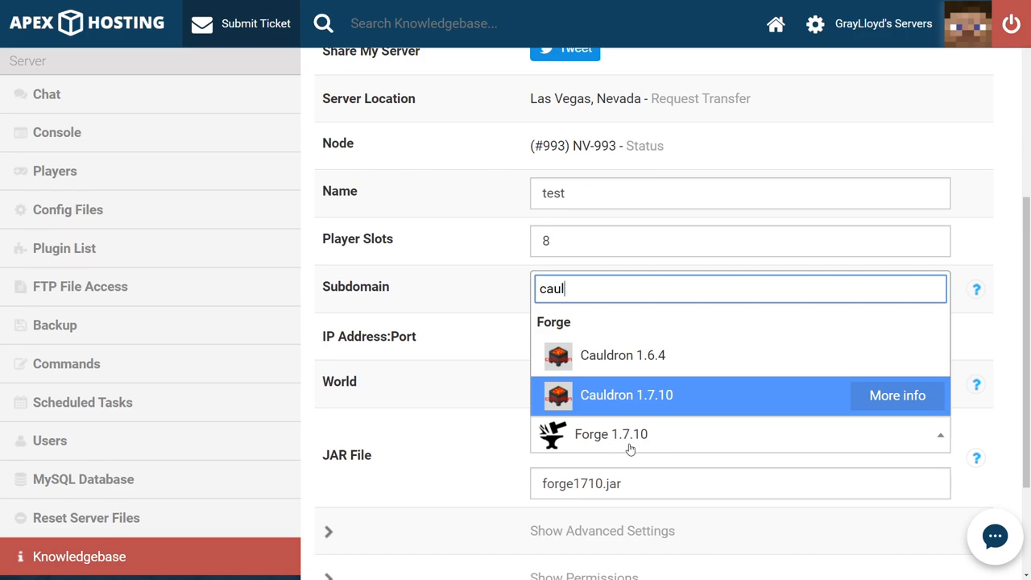
{"action": "left_click", "coordinate": [610, 434]}
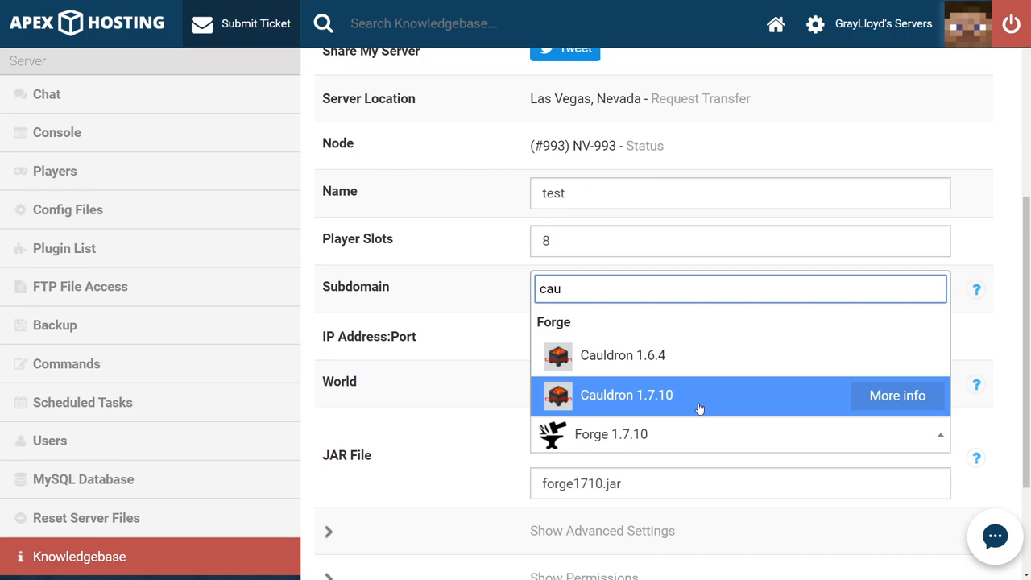
{"action": "mouse_move", "coordinate": [687, 412]}
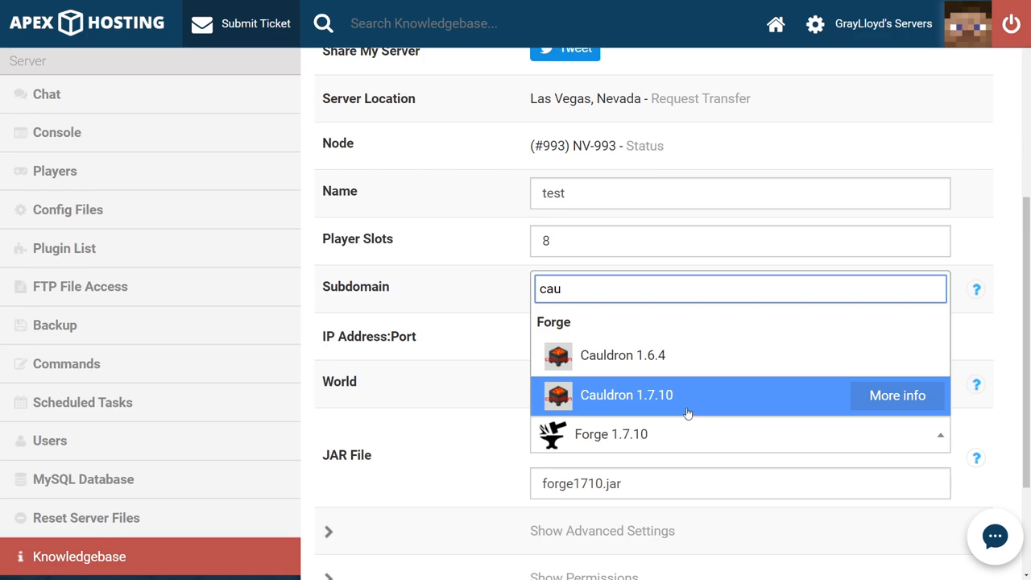
Change the server JAR to Cauldron 1.7.10 and create a new world
{"action": "left_click", "coordinate": [626, 395]}
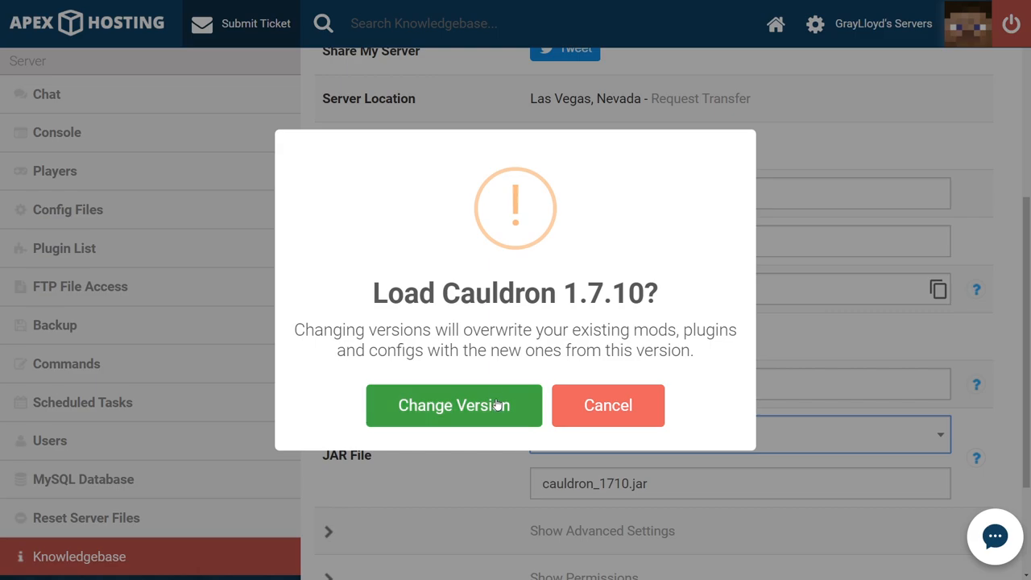
{"action": "left_click", "coordinate": [453, 405]}
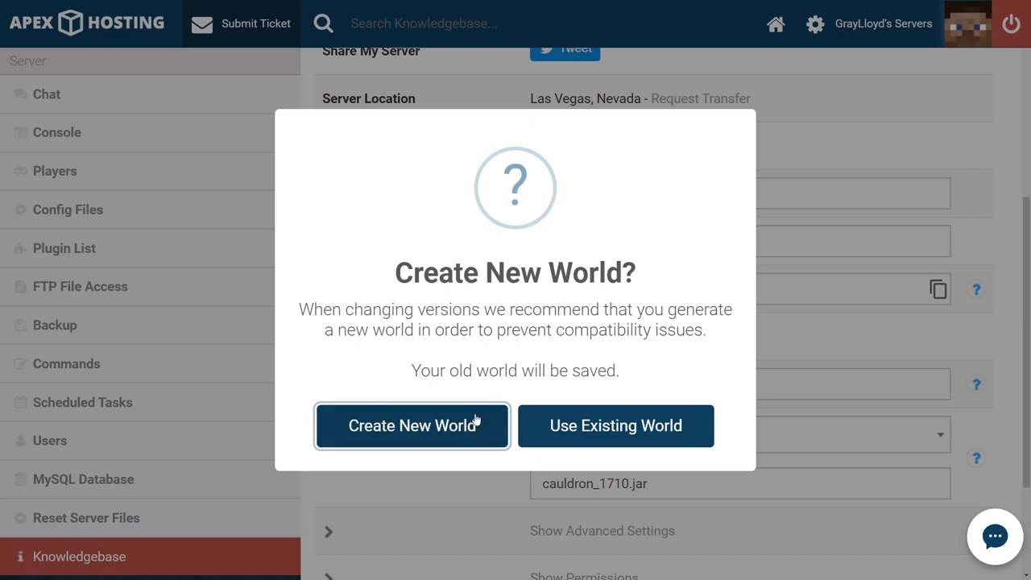
{"action": "left_click", "coordinate": [411, 425]}
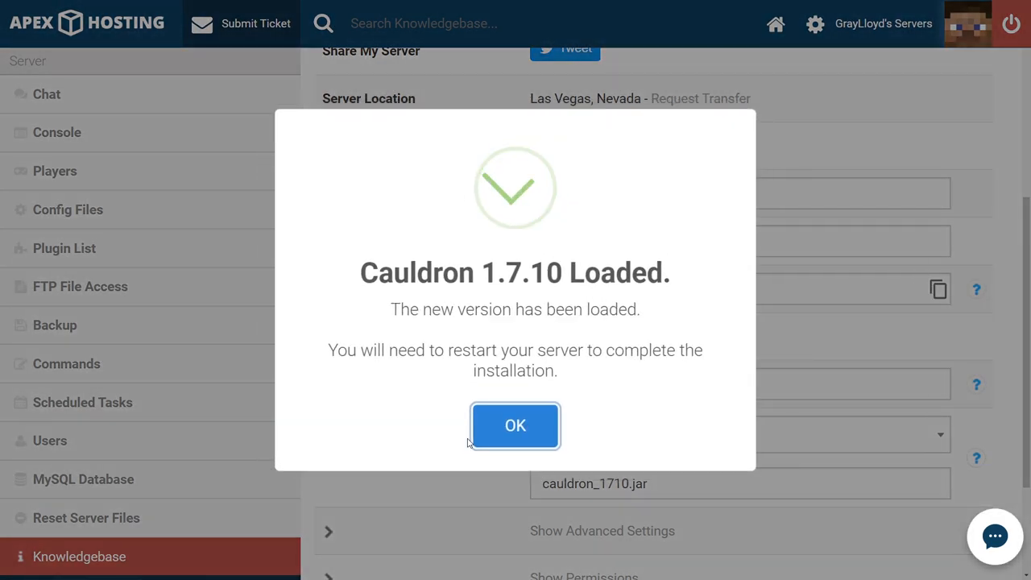
{"action": "left_click", "coordinate": [515, 426]}
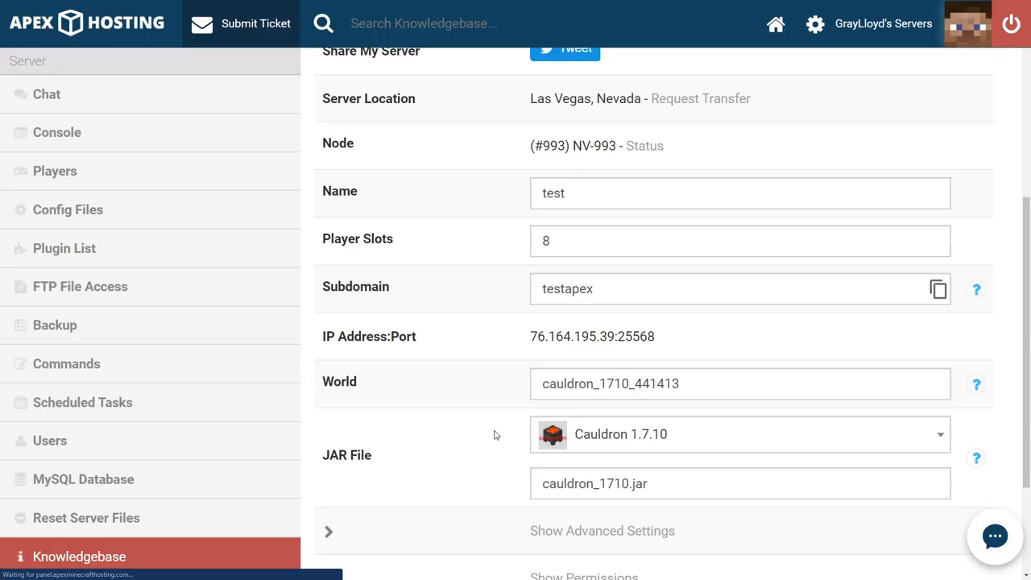
{"action": "left_click", "coordinate": [741, 389]}
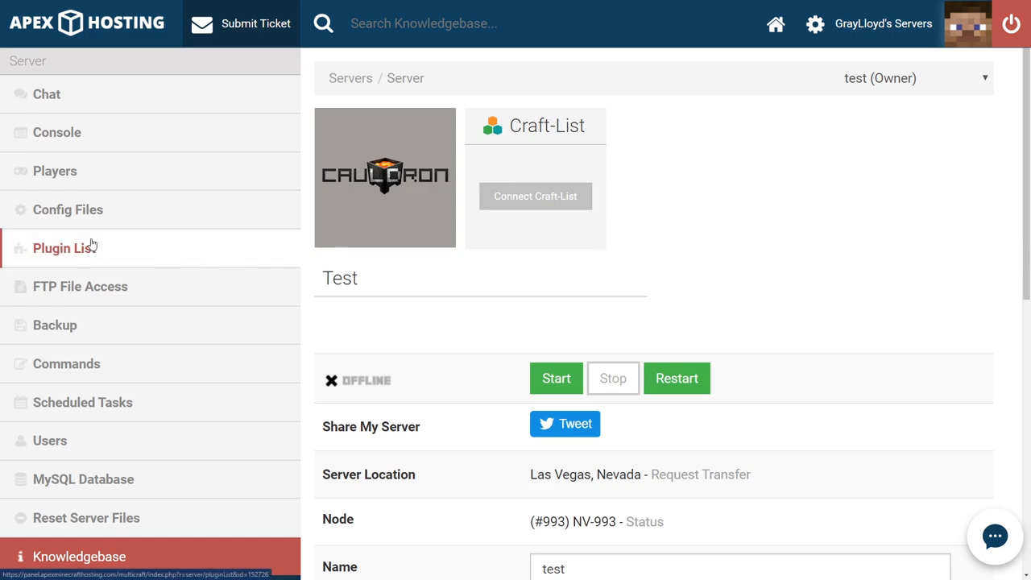
Filter the Plugin List by the name 'vaul' and scroll to the Vault entry
{"action": "left_click", "coordinate": [65, 247]}
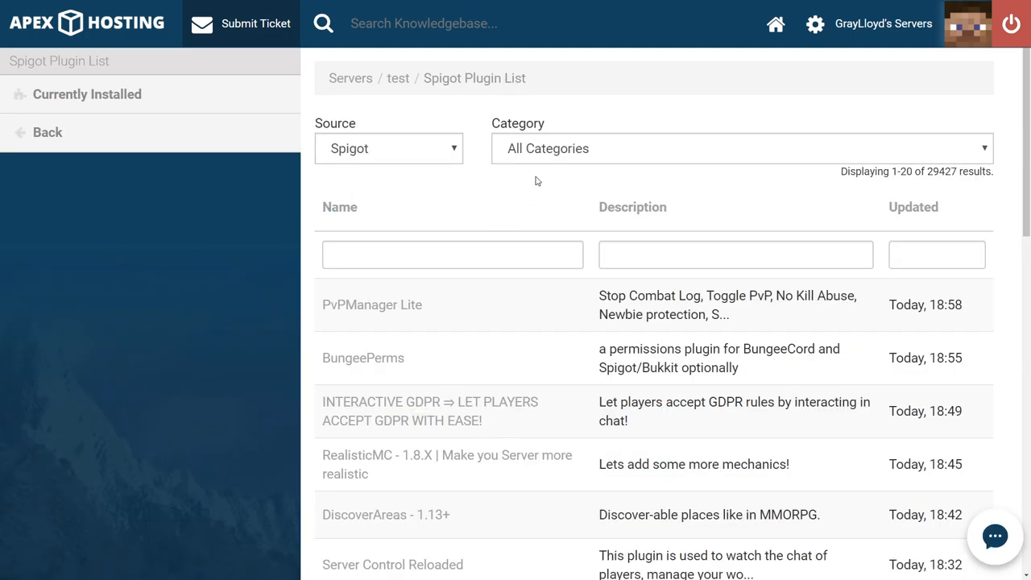
{"action": "mouse_move", "coordinate": [556, 158]}
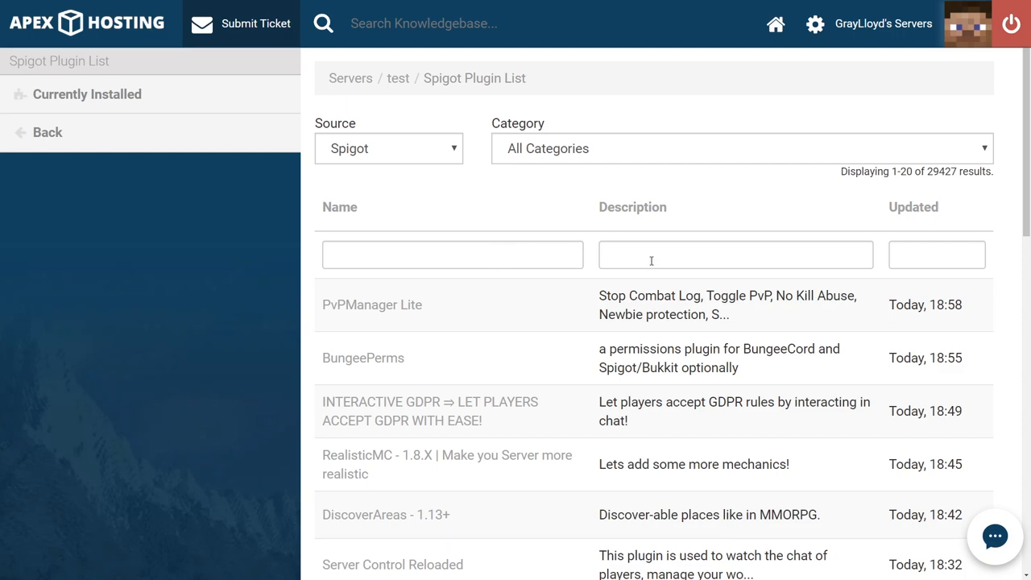
{"action": "mouse_move", "coordinate": [877, 253]}
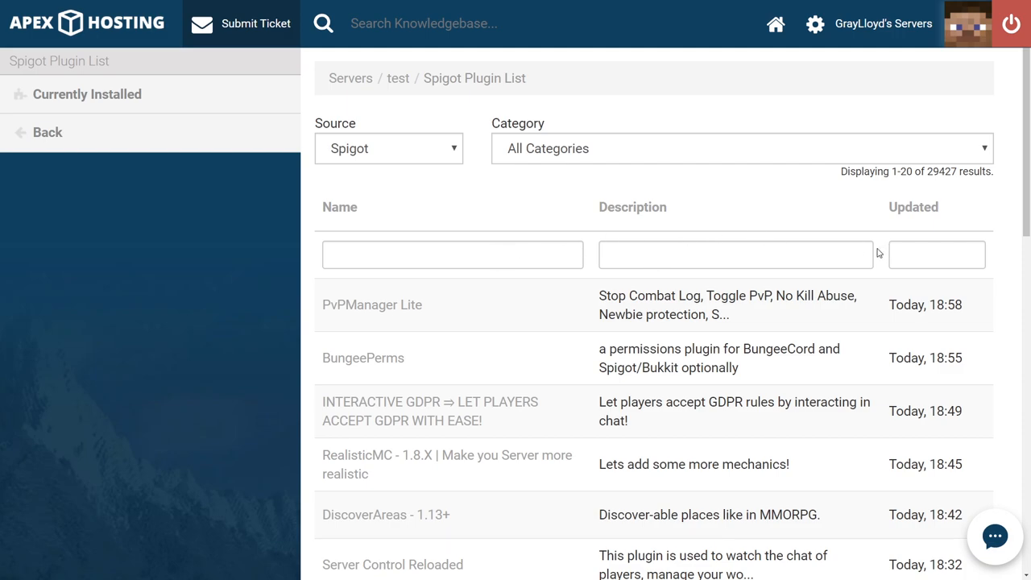
{"action": "left_click", "coordinate": [452, 254]}
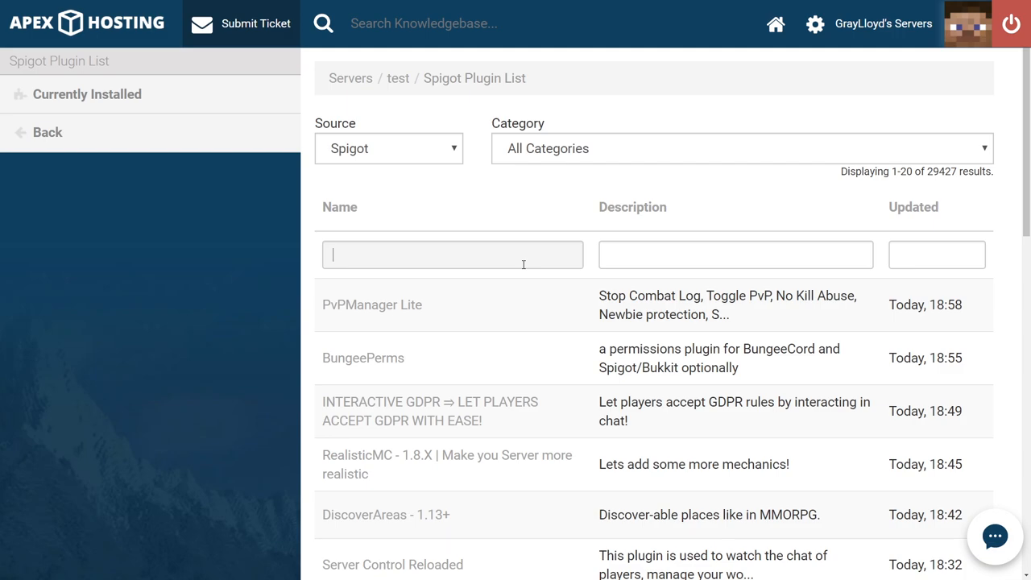
{"action": "type", "text": "vault"}
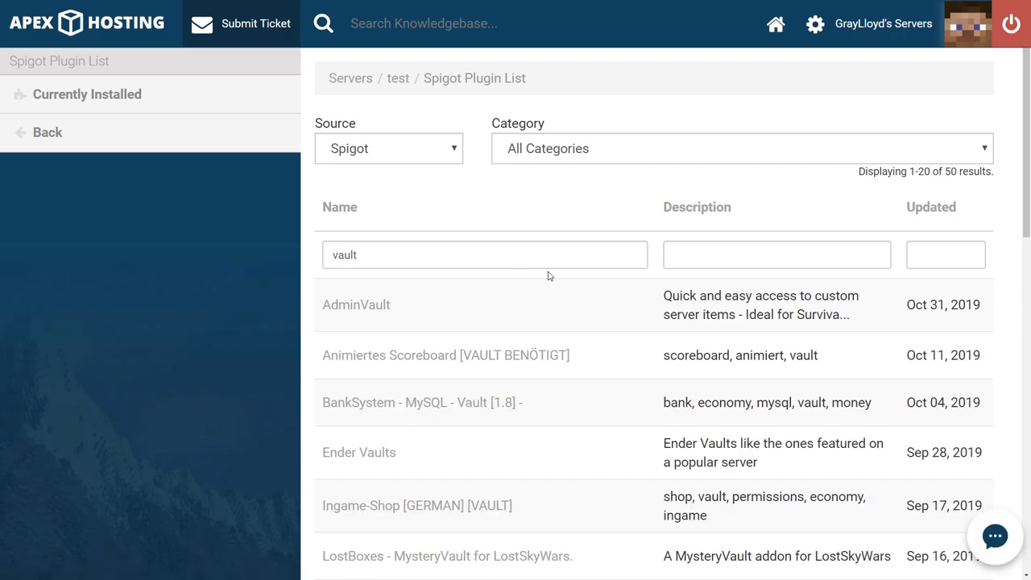
{"action": "scroll", "scroll_direction": "down", "scroll_amount": 3}
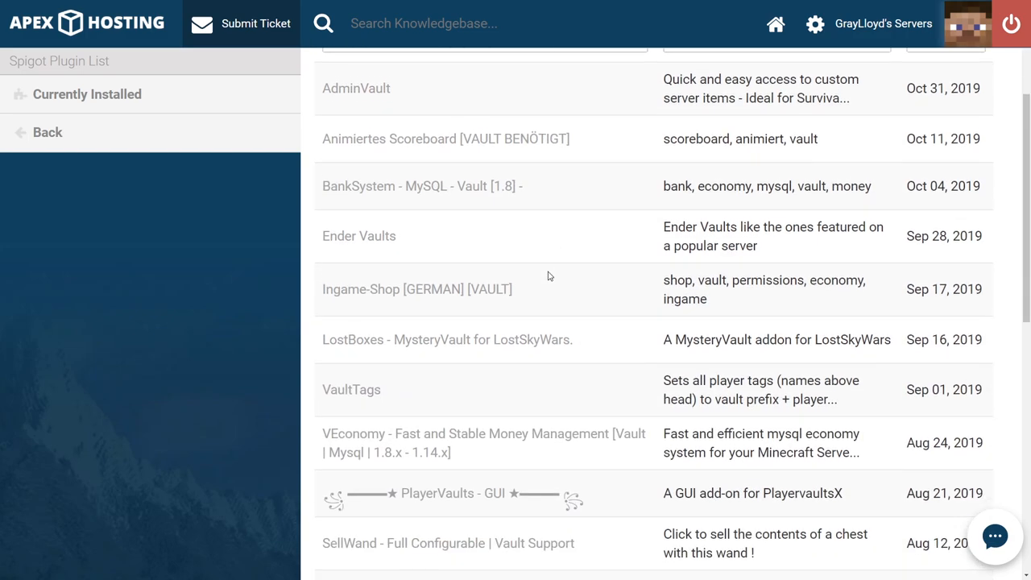
{"action": "scroll", "scroll_direction": "down", "scroll_amount": 3}
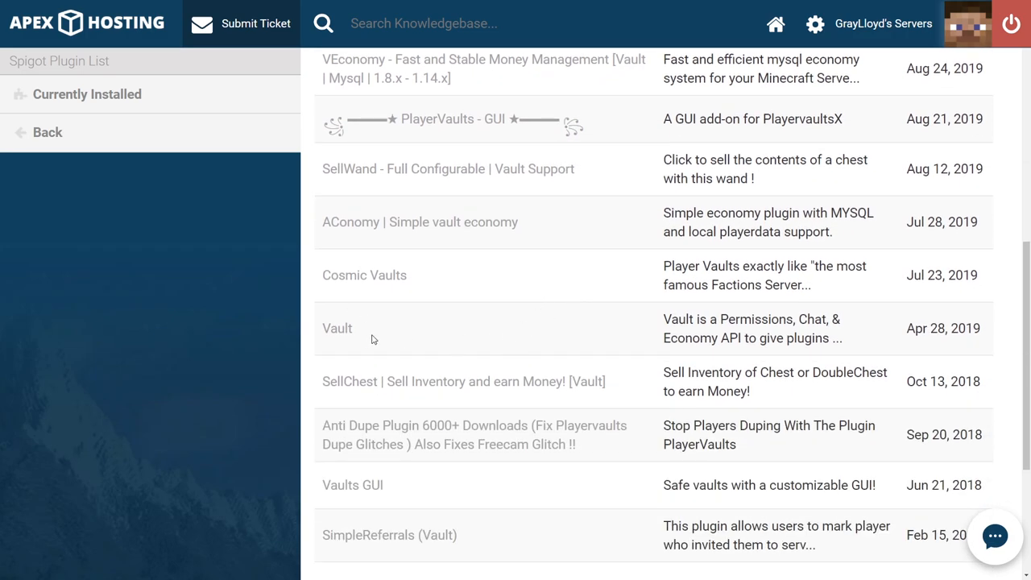
{"action": "mouse_move", "coordinate": [710, 308]}
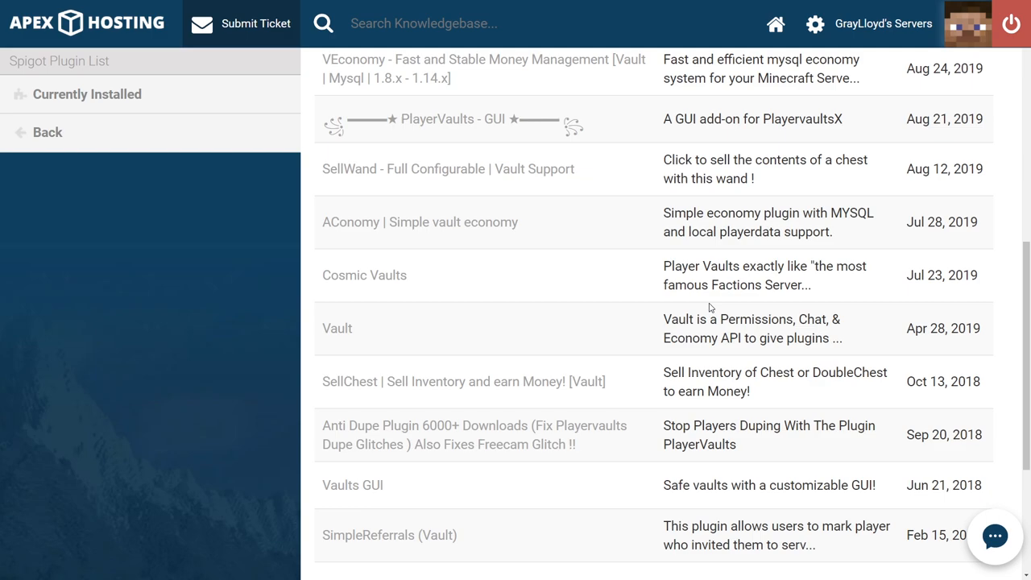
{"action": "mouse_move", "coordinate": [353, 356]}
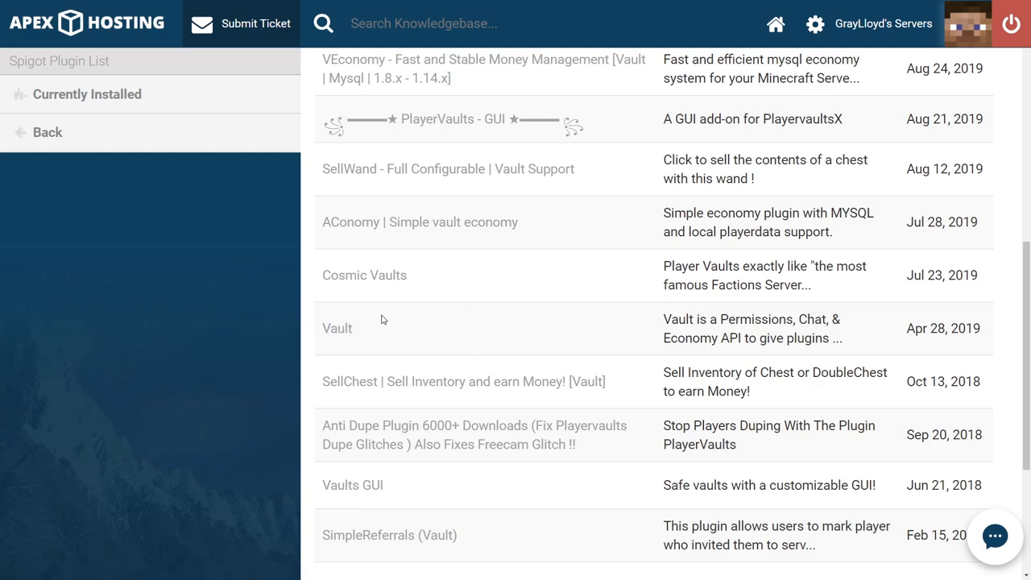
{"action": "left_click", "coordinate": [336, 328]}
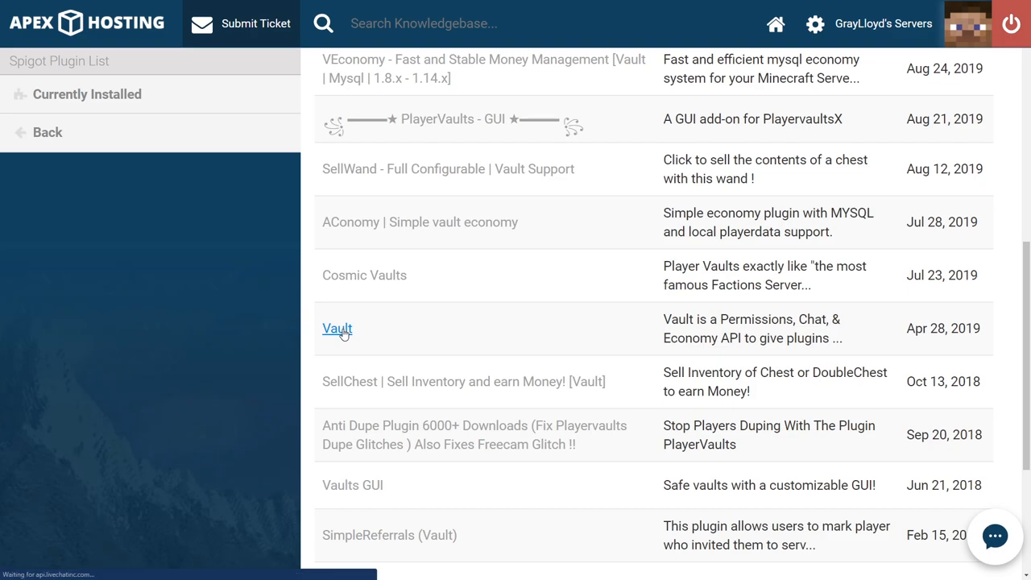
{"action": "left_click", "coordinate": [337, 328]}
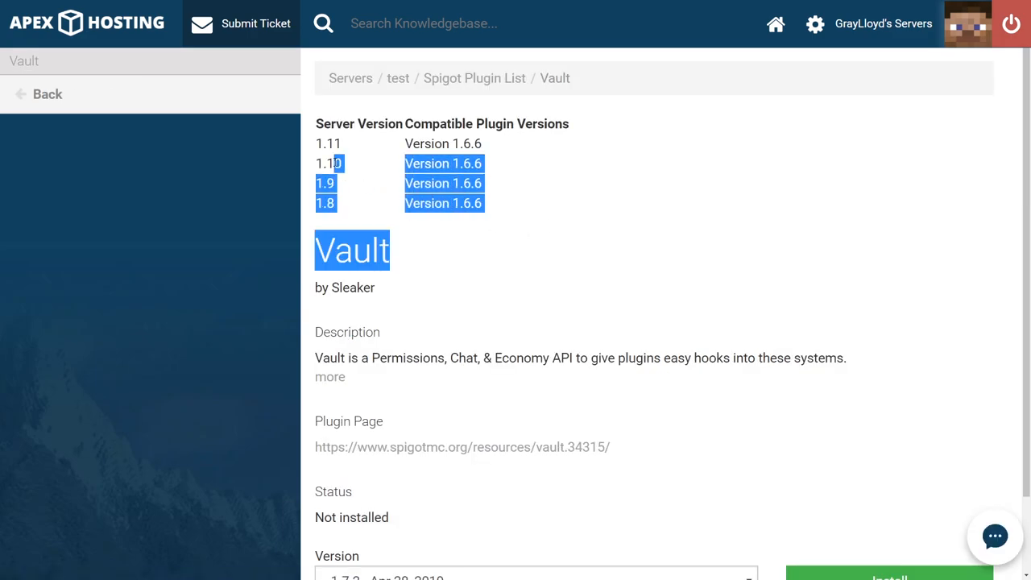
{"action": "left_click", "coordinate": [564, 322]}
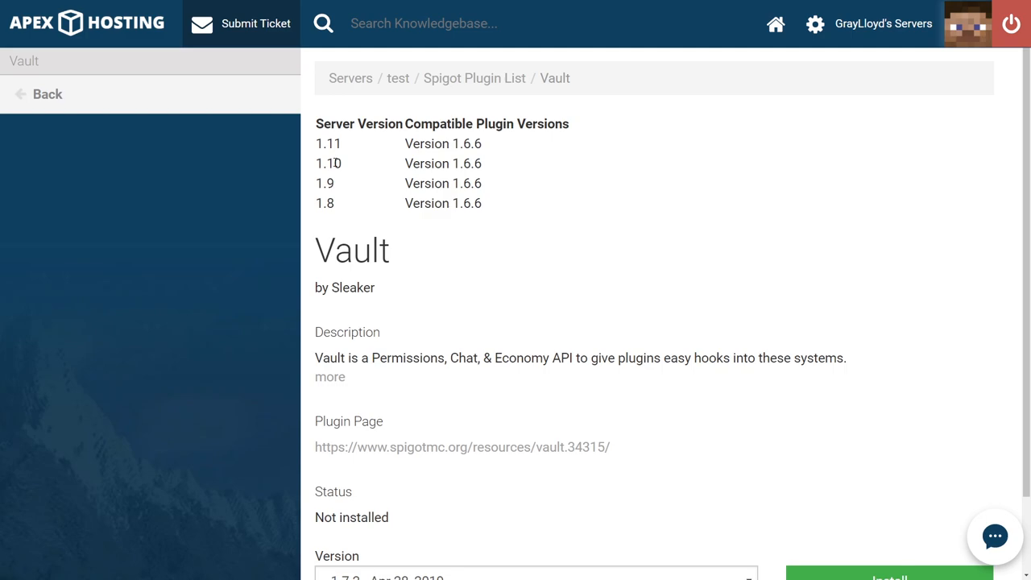
{"action": "mouse_move", "coordinate": [462, 447]}
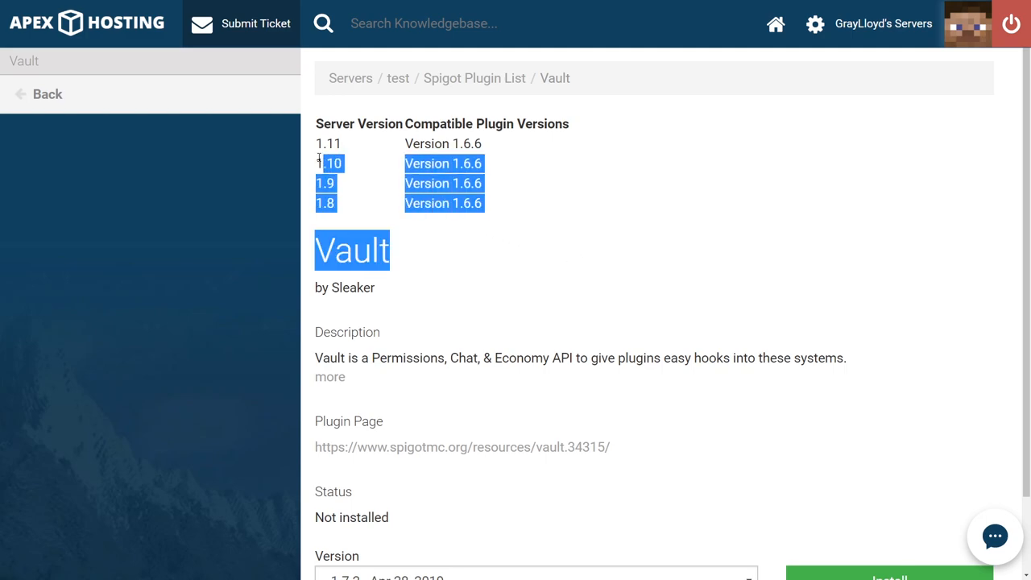
{"action": "left_click", "coordinate": [474, 311]}
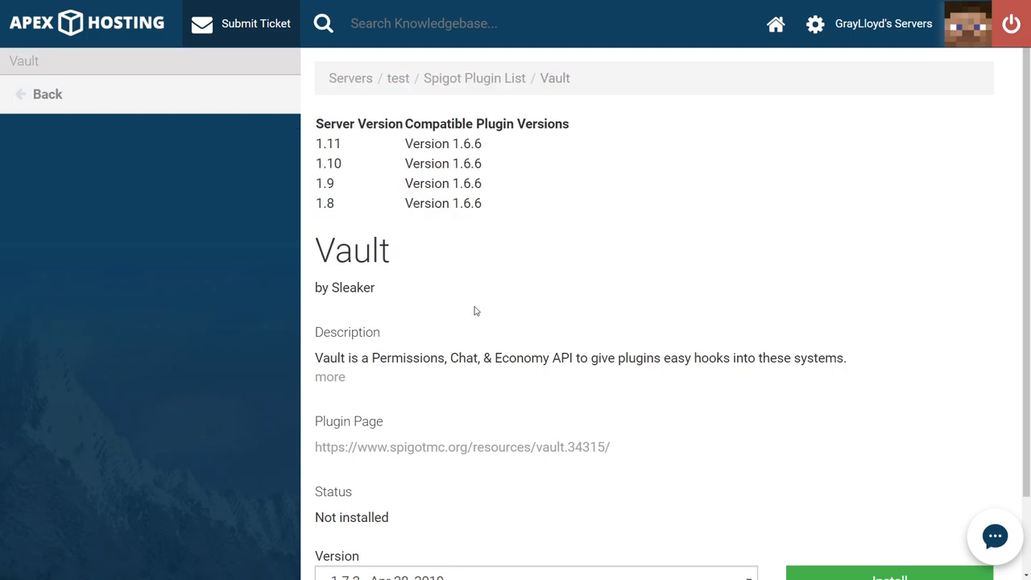
{"action": "double_click", "coordinate": [477, 203]}
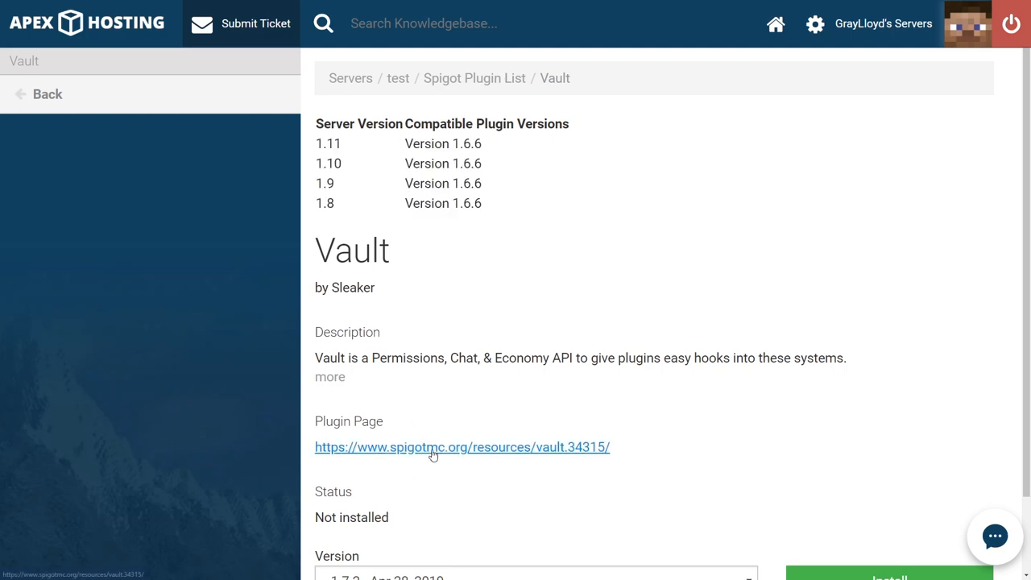
{"action": "mouse_move", "coordinate": [643, 379]}
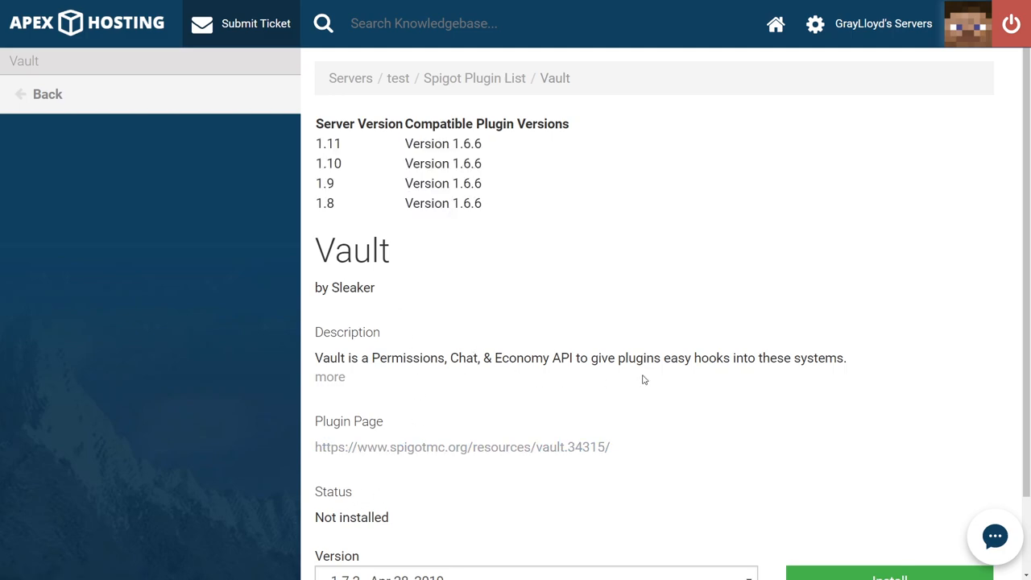
{"action": "mouse_move", "coordinate": [841, 355]}
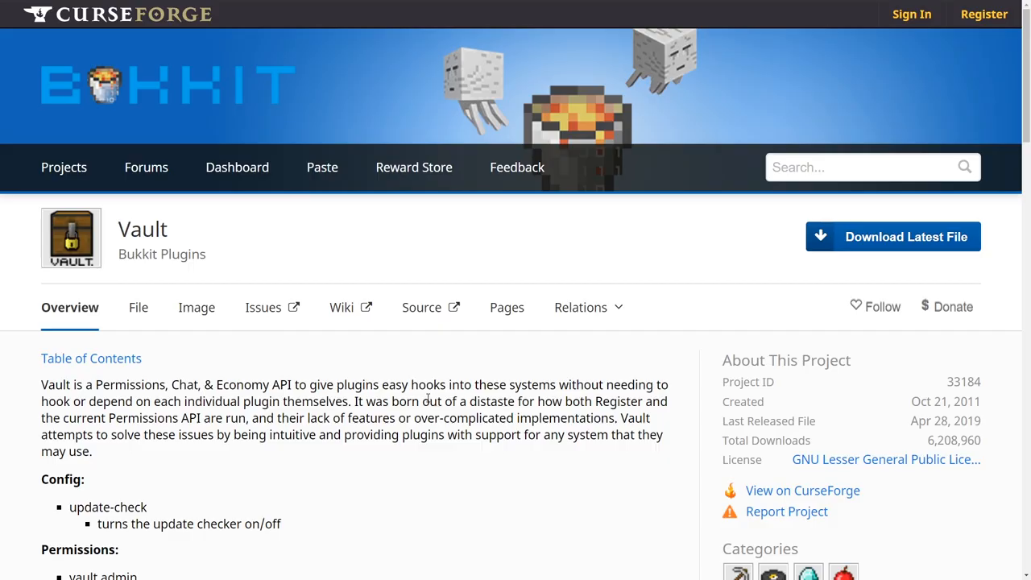
{"action": "mouse_move", "coordinate": [100, 280]}
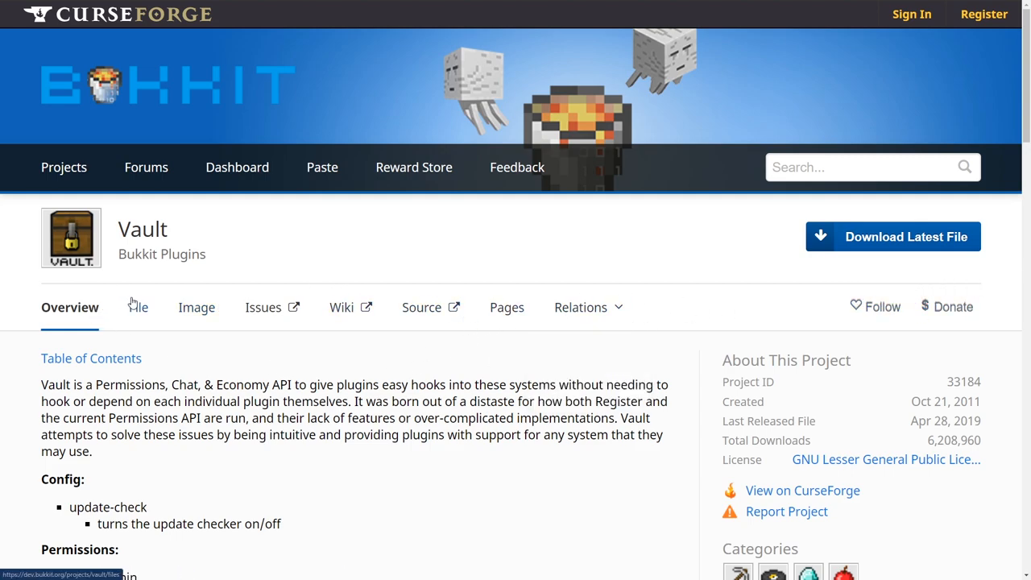
Download Vault 1.4.1 for CraftBukkit 1.7.9 from the Files list
{"action": "left_click", "coordinate": [139, 307]}
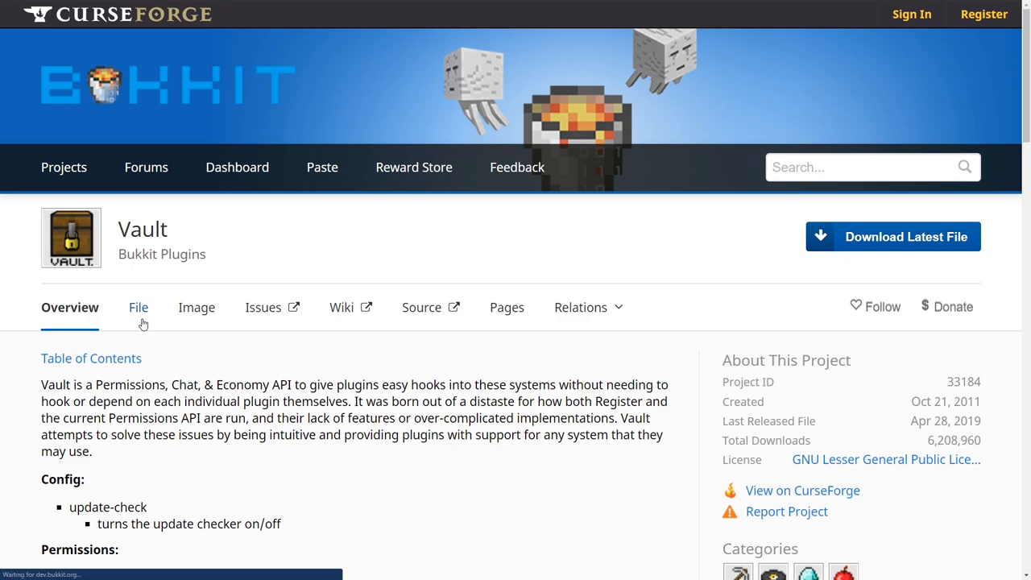
{"action": "left_click", "coordinate": [138, 307]}
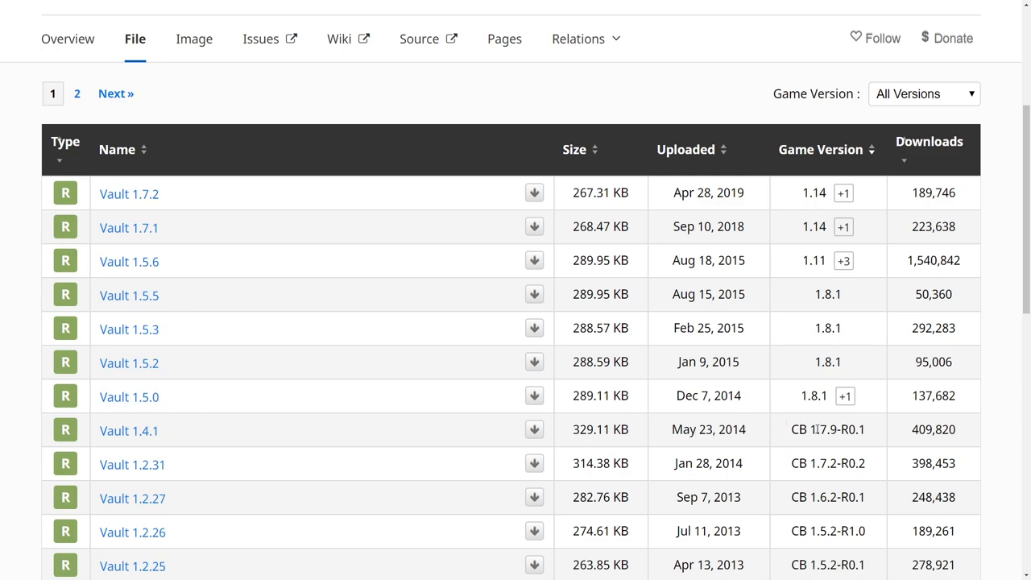
{"action": "double_click", "coordinate": [827, 429]}
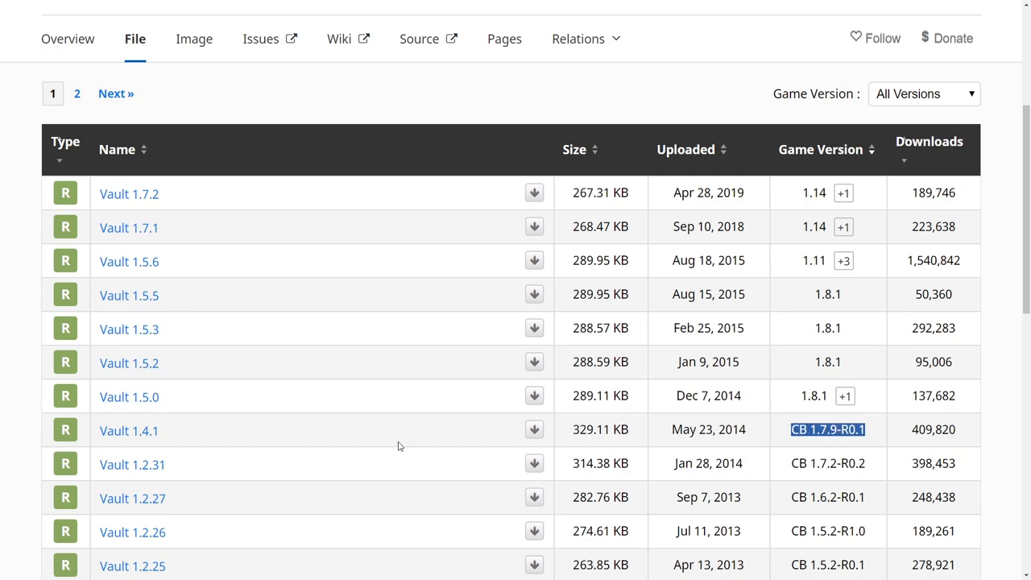
{"action": "mouse_move", "coordinate": [534, 429]}
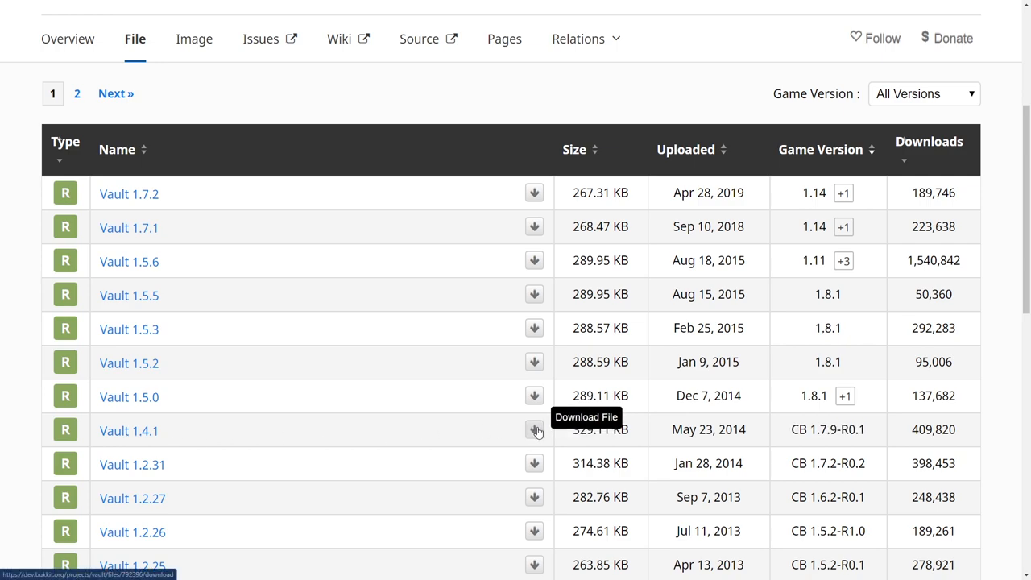
{"action": "left_click", "coordinate": [534, 429]}
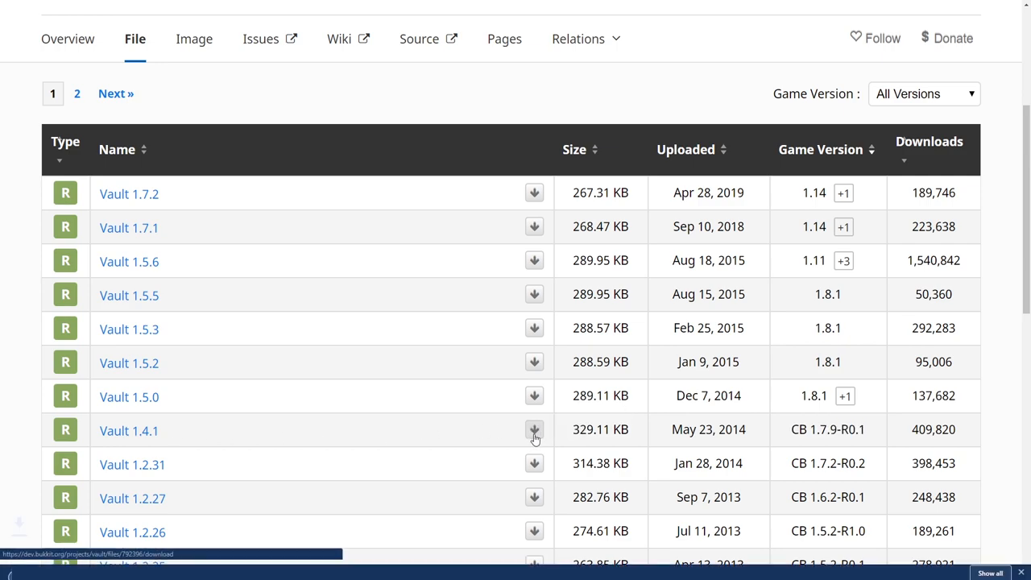
{"action": "left_click", "coordinate": [534, 430]}
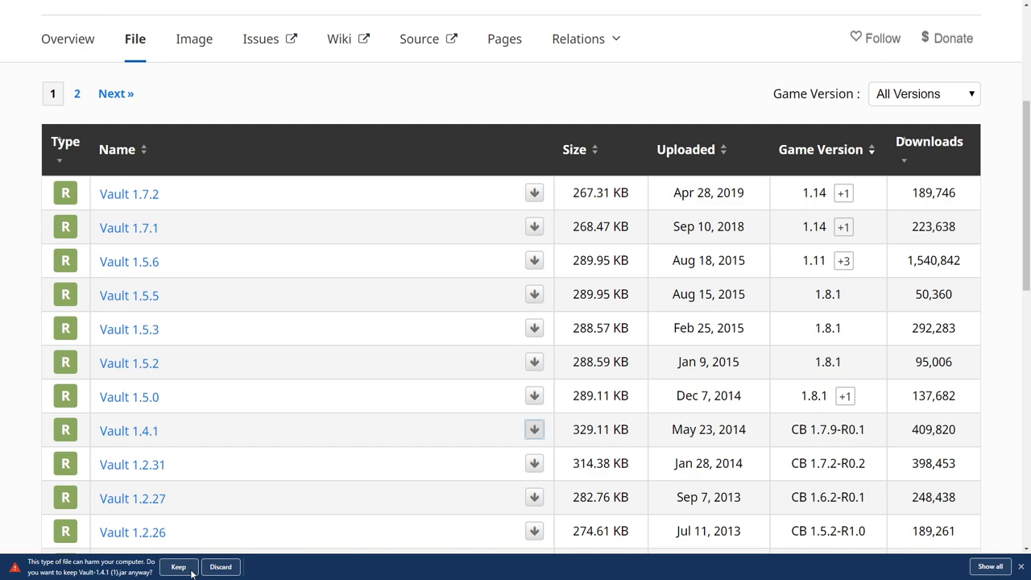
Keep the Vault-1.4.1 jar and confirm it is in C:\apex\witchesbrew\plugins
{"action": "left_click", "coordinate": [177, 567]}
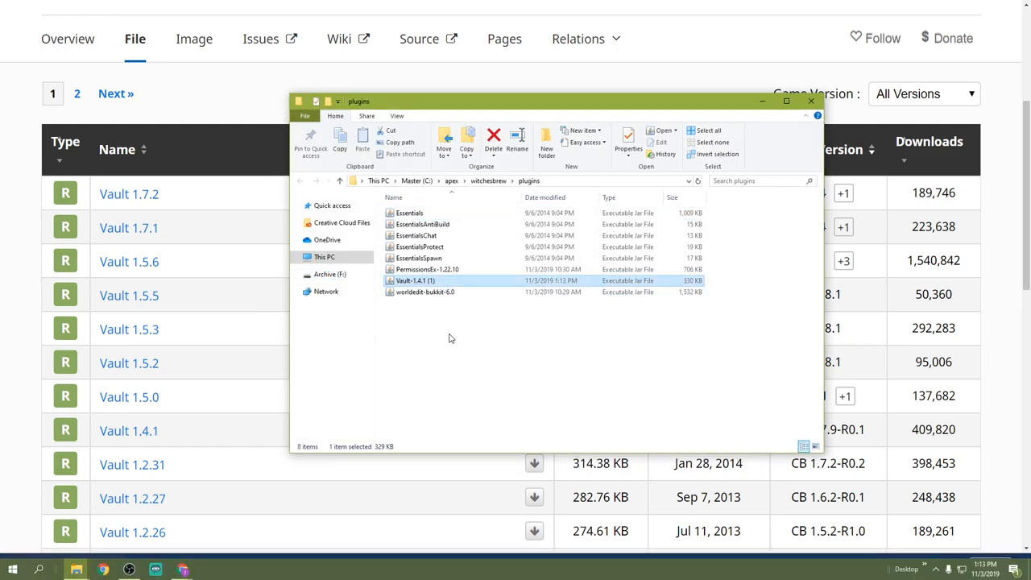
{"action": "left_click", "coordinate": [427, 269]}
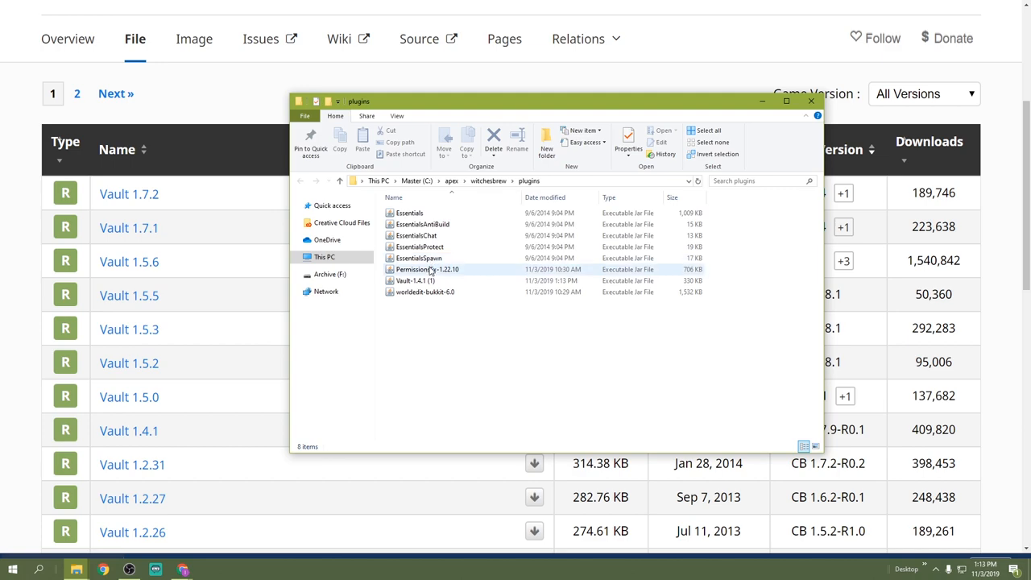
{"action": "left_click", "coordinate": [425, 292]}
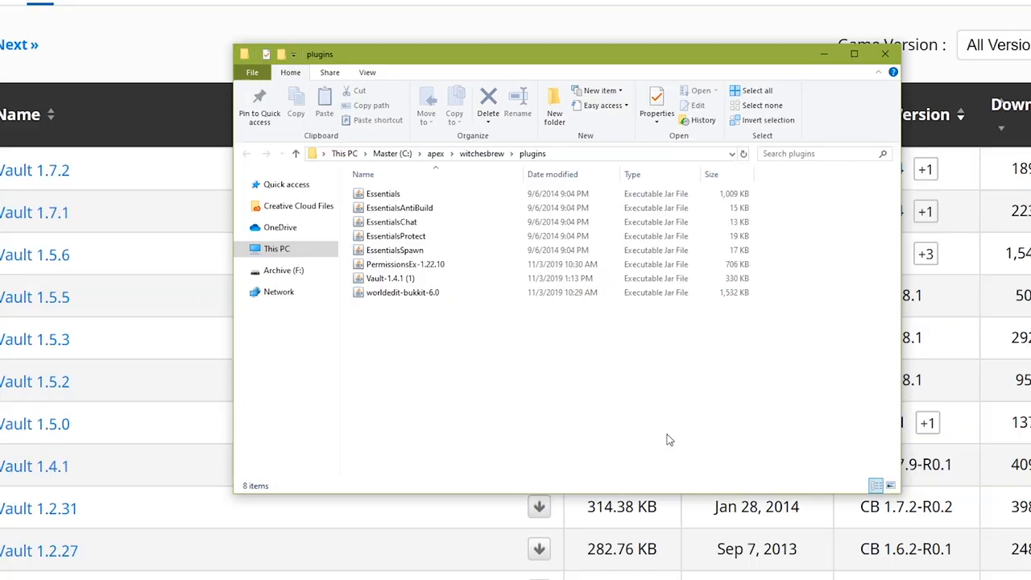
{"action": "mouse_move", "coordinate": [423, 364]}
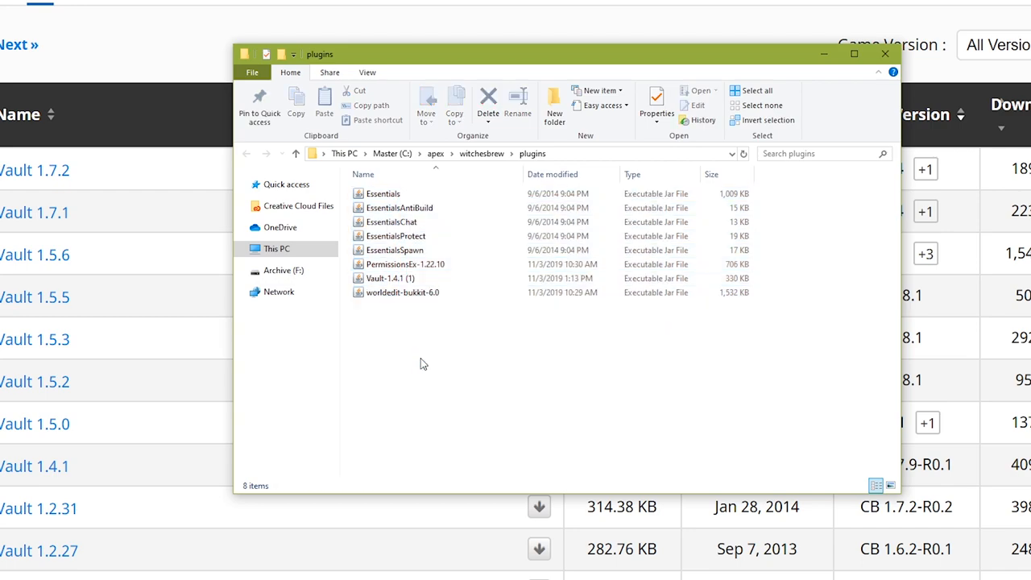
{"action": "mouse_move", "coordinate": [503, 333]}
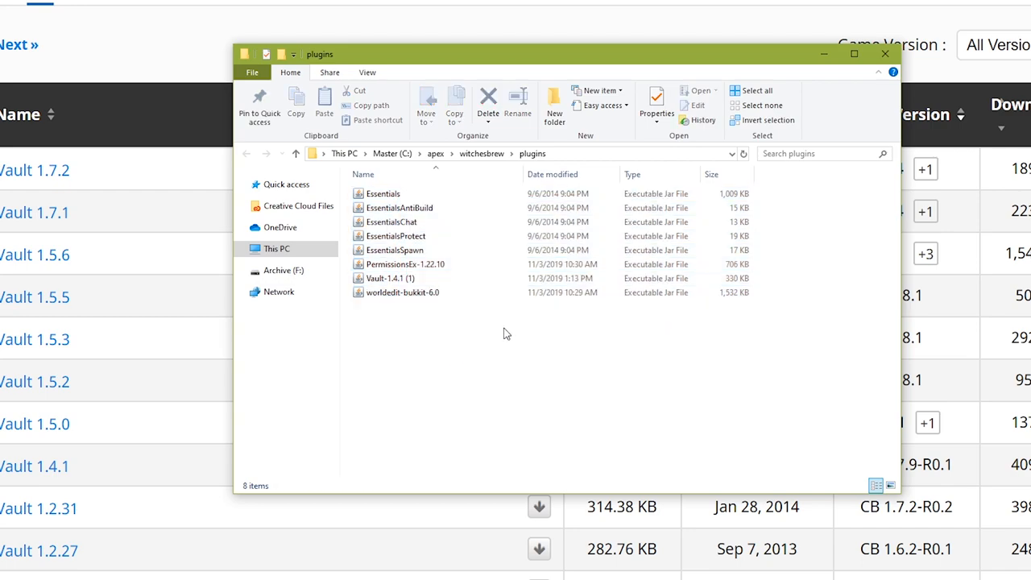
{"action": "mouse_move", "coordinate": [846, 321]}
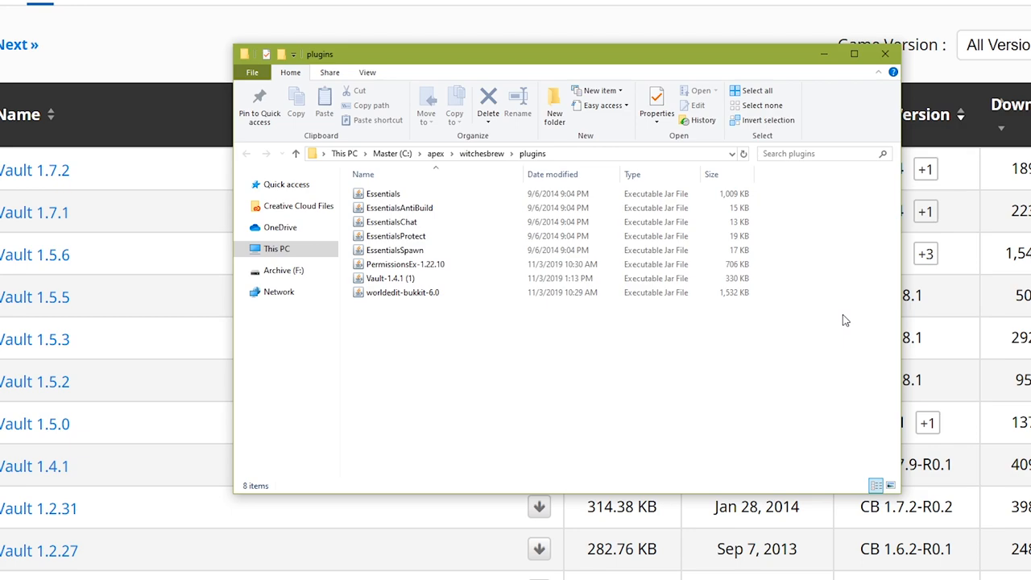
{"action": "left_click", "coordinate": [389, 277]}
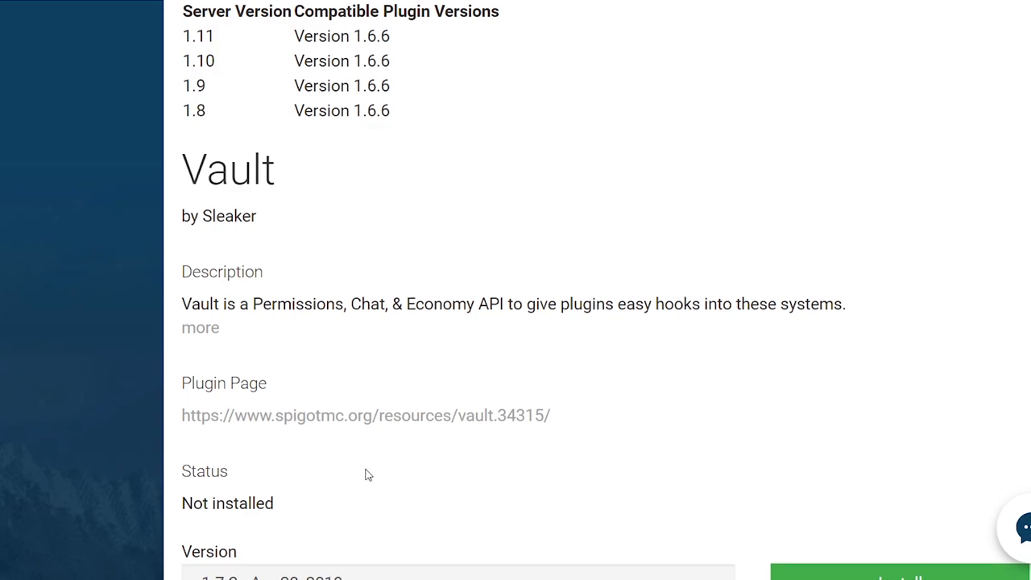
Choose Vault version 1.7.2 (Apr 28, 2019) and start installing it
{"action": "left_click", "coordinate": [457, 473]}
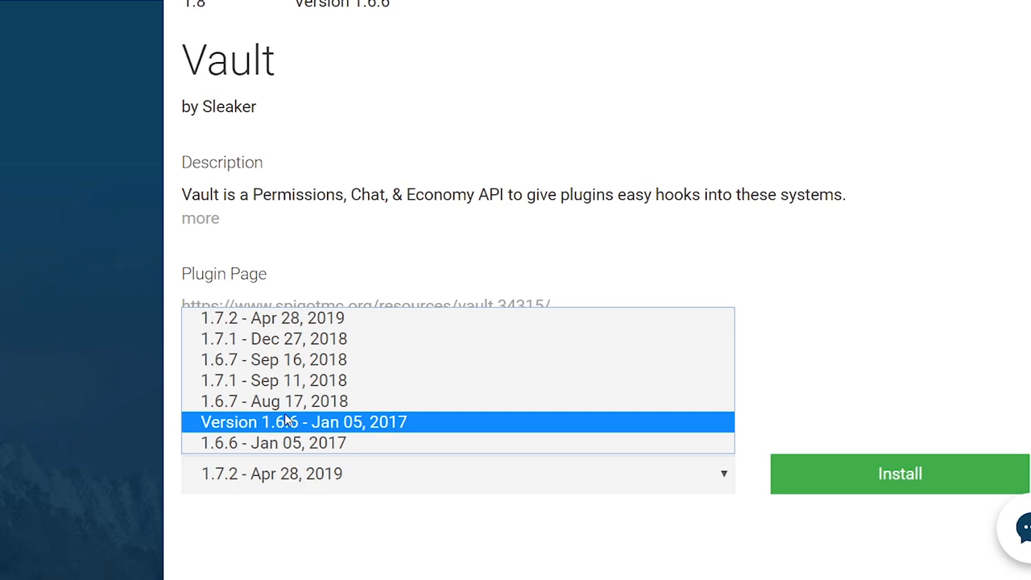
{"action": "left_click", "coordinate": [271, 317]}
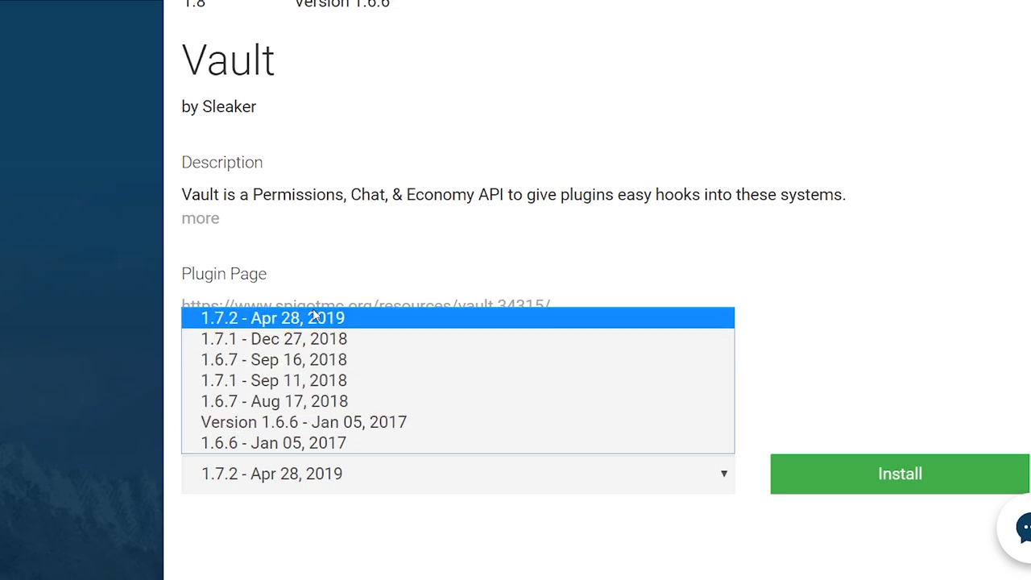
{"action": "left_click", "coordinate": [271, 318]}
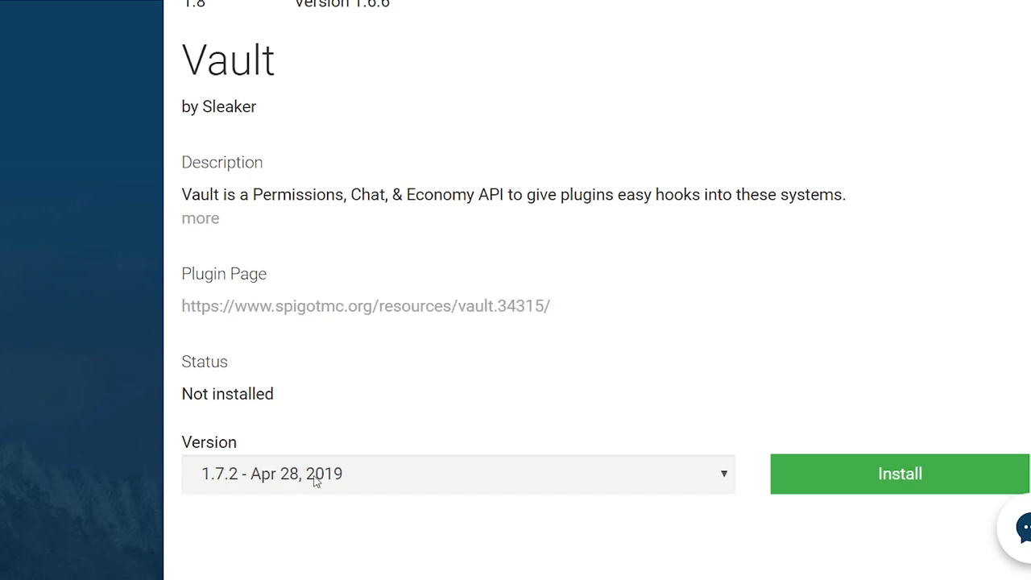
{"action": "mouse_move", "coordinate": [631, 435]}
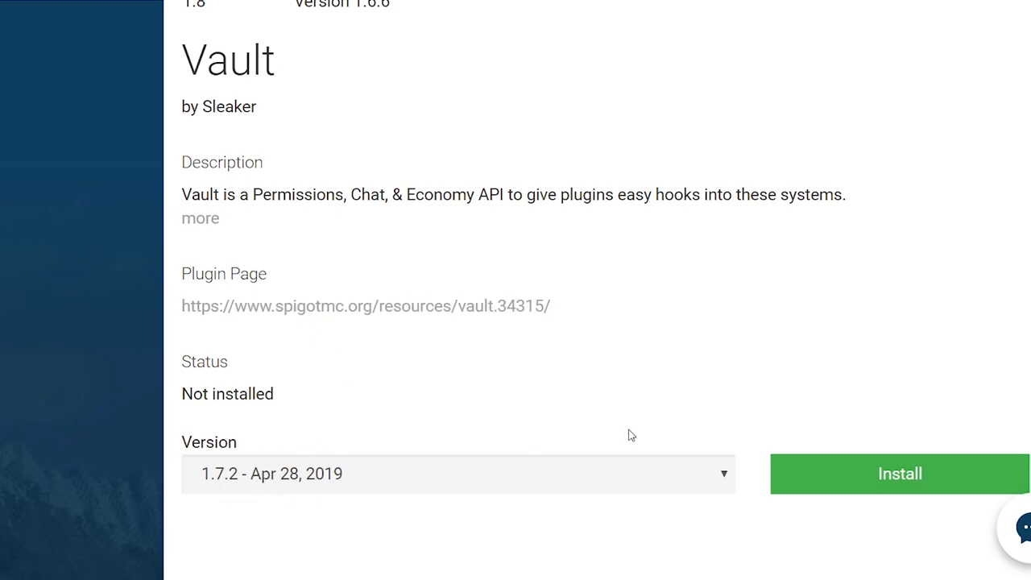
{"action": "left_click", "coordinate": [898, 474]}
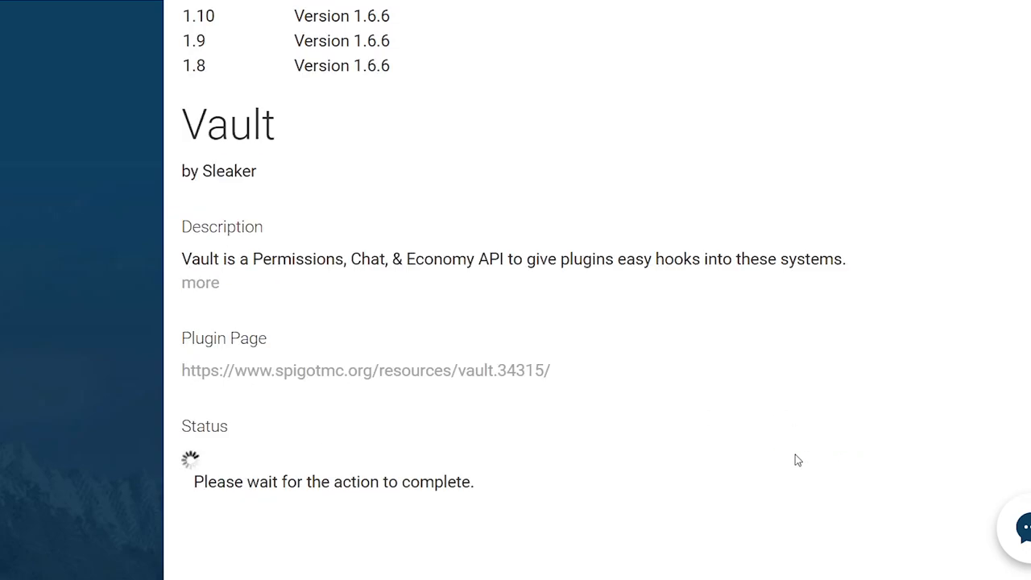
{"action": "mouse_move", "coordinate": [816, 276]}
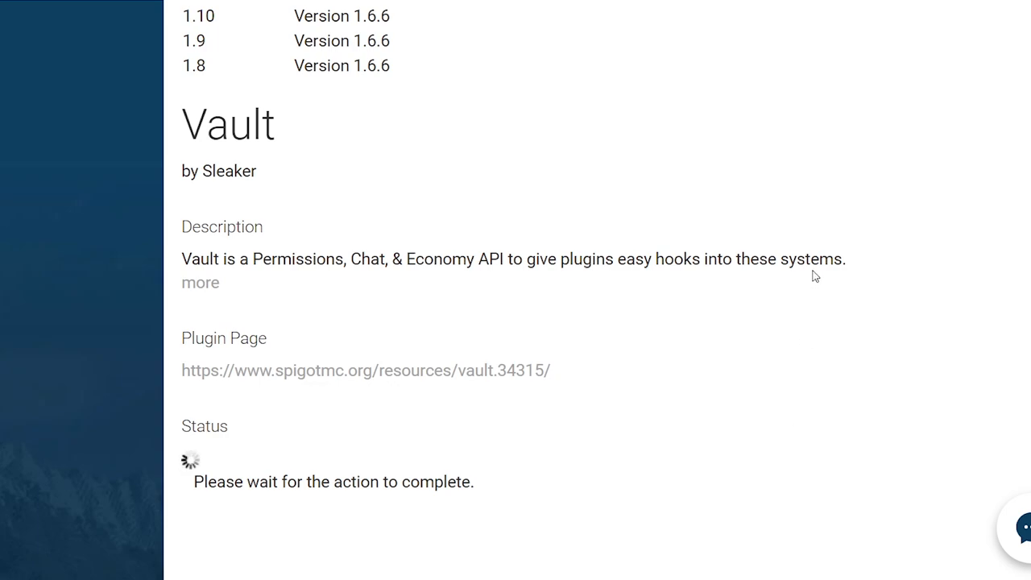
{"action": "mouse_move", "coordinate": [733, 359]}
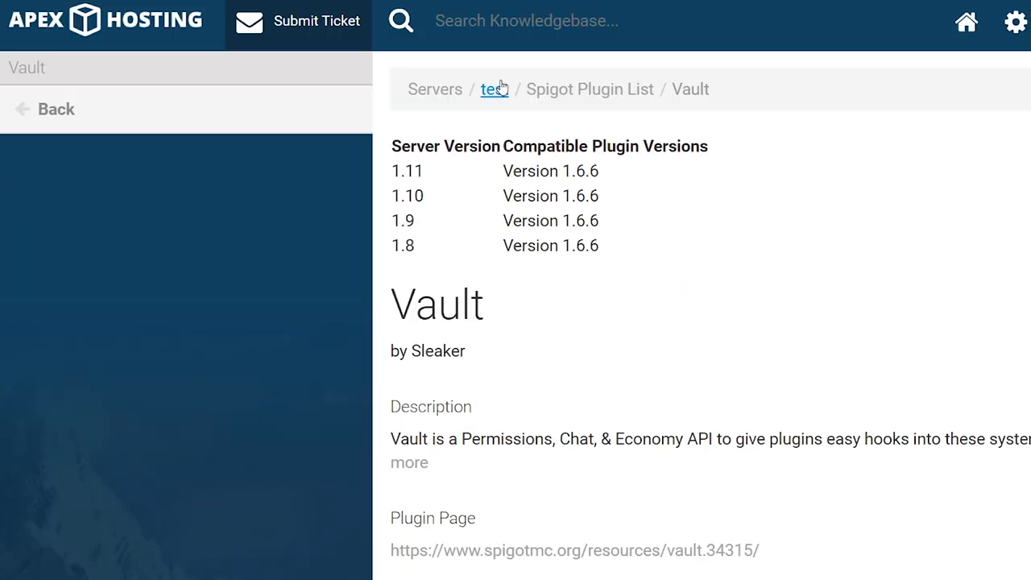
Return to the test server page and open FTP File Access
{"action": "left_click", "coordinate": [491, 89]}
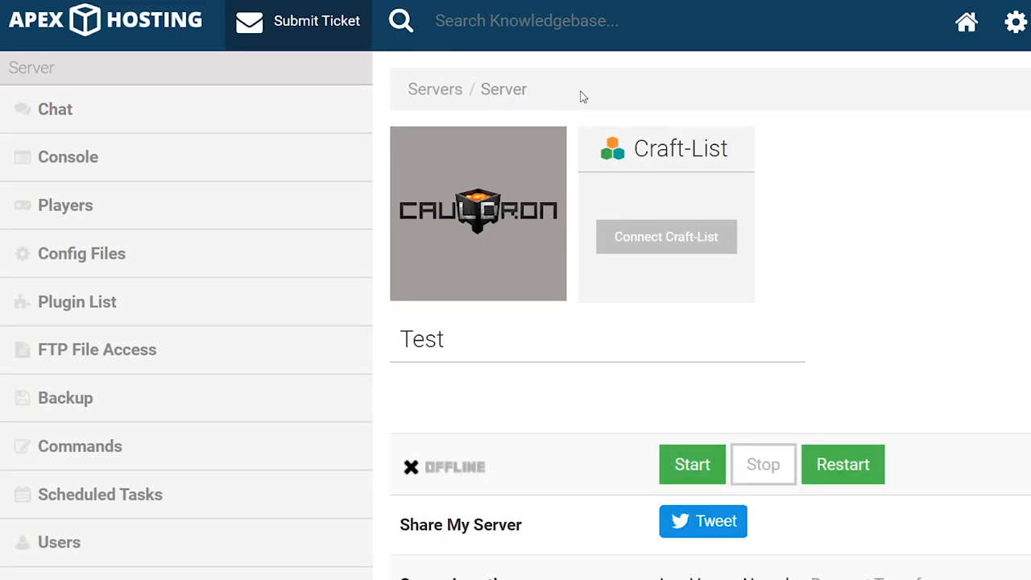
{"action": "mouse_move", "coordinate": [483, 106]}
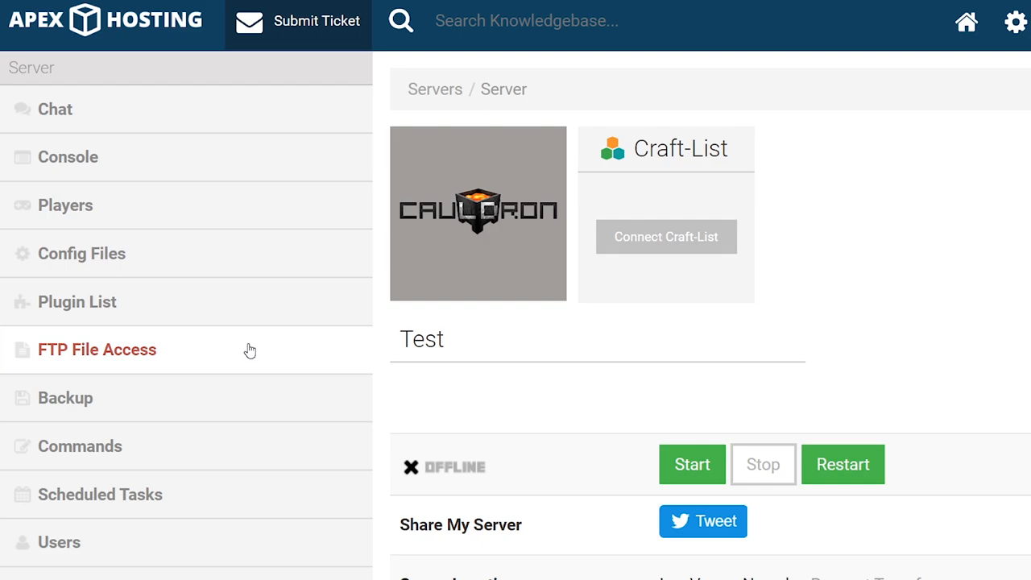
{"action": "mouse_move", "coordinate": [137, 361]}
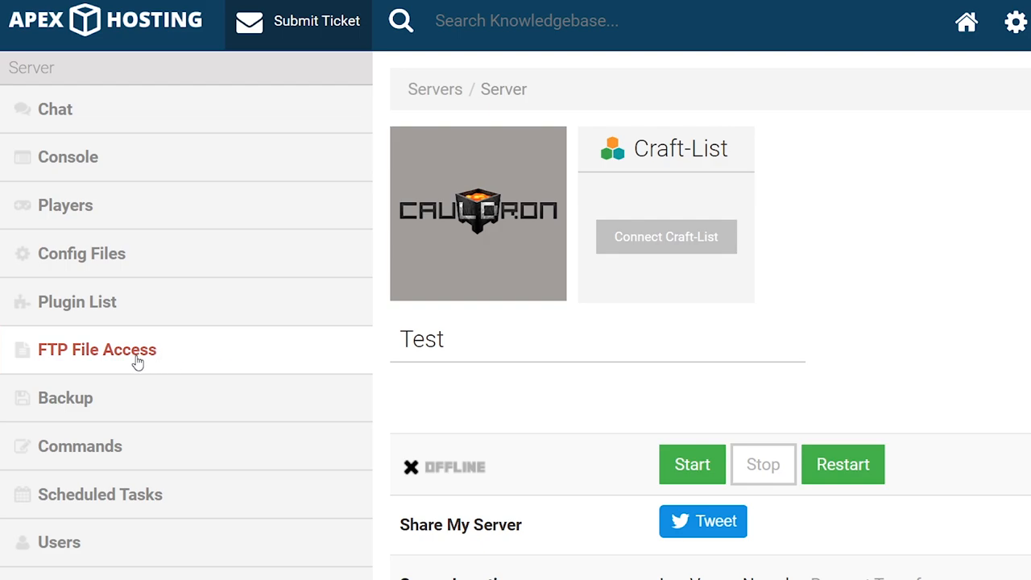
{"action": "left_click", "coordinate": [97, 349]}
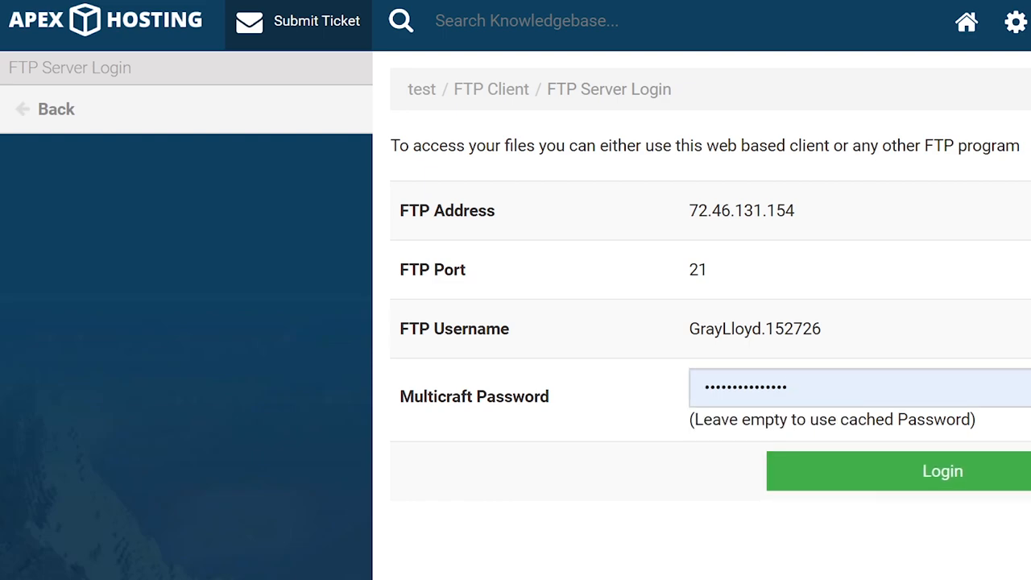
{"action": "left_click", "coordinate": [942, 471]}
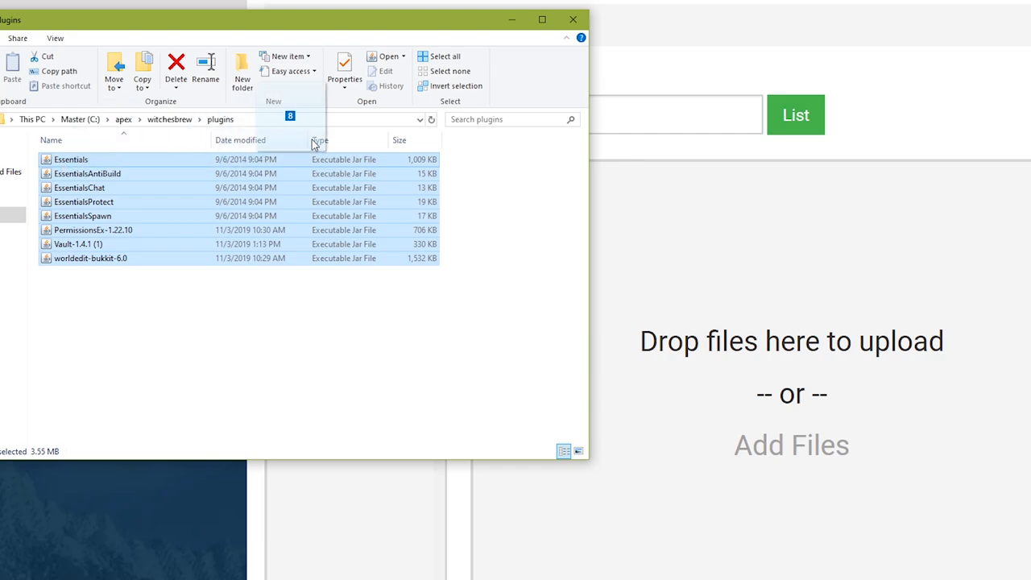
Drag the eight plugin jars into the /plugins upload drop area
{"action": "left_click_drag", "start_coordinate": [290, 116], "coordinate": [844, 308]}
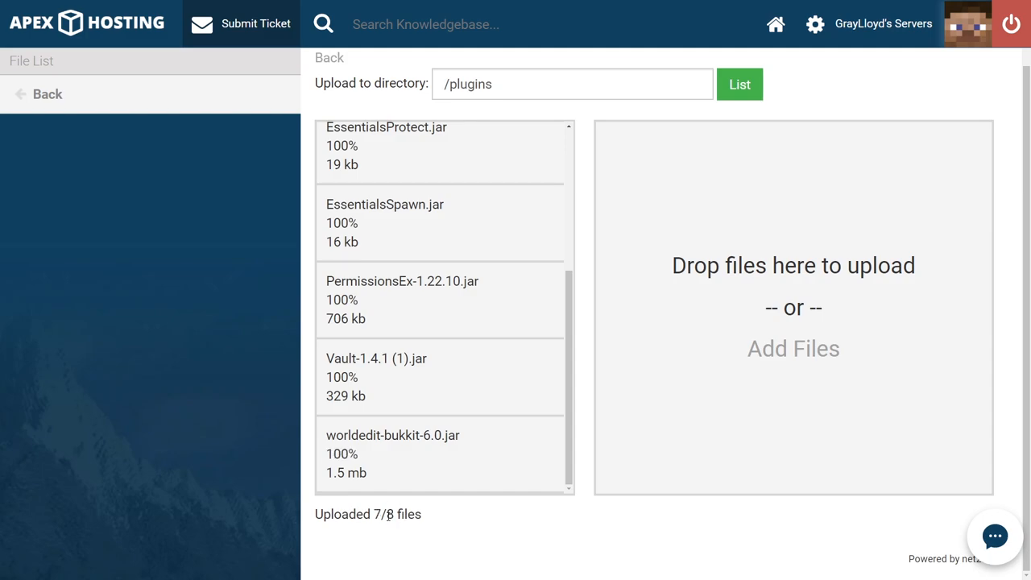
{"action": "mouse_move", "coordinate": [525, 422]}
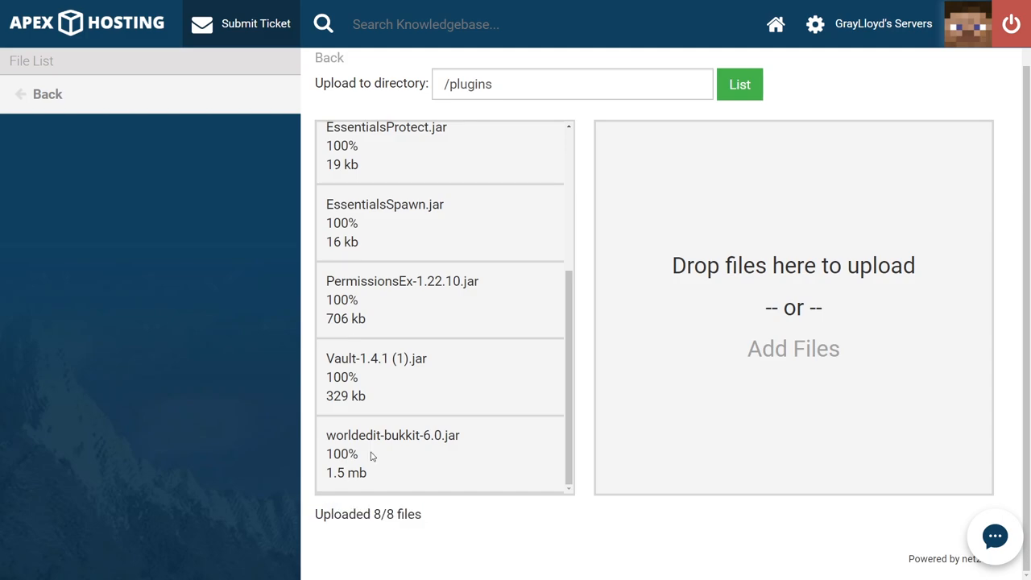
{"action": "mouse_move", "coordinate": [303, 469]}
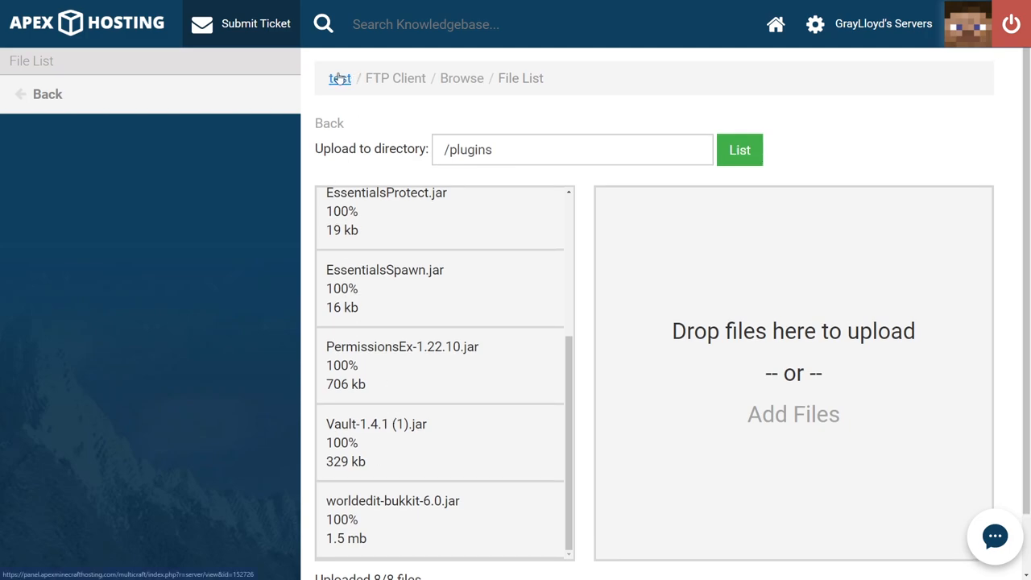
Return to the 'test' server overview and open the Console to watch startup
{"action": "left_click", "coordinate": [339, 78]}
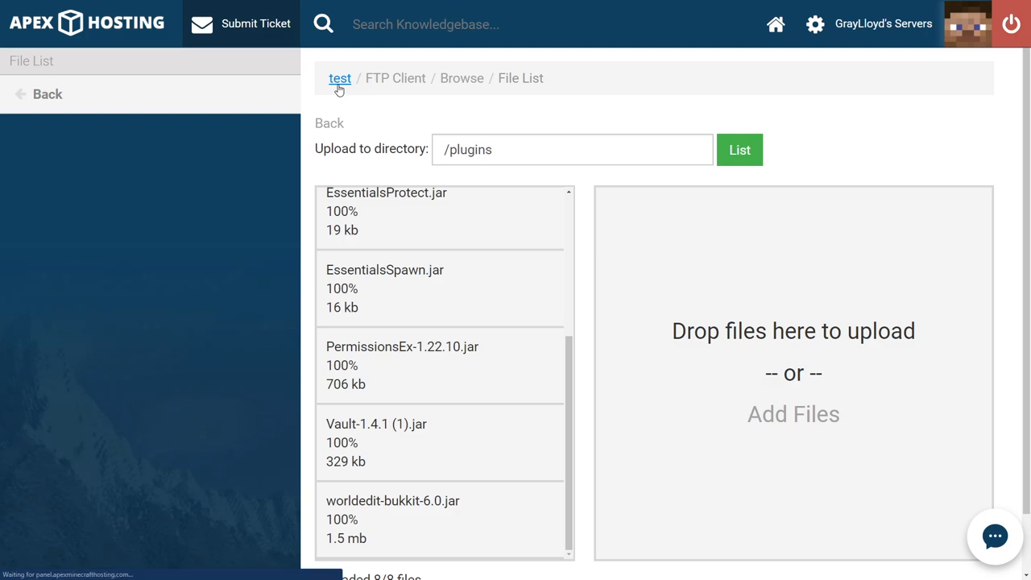
{"action": "left_click", "coordinate": [340, 78]}
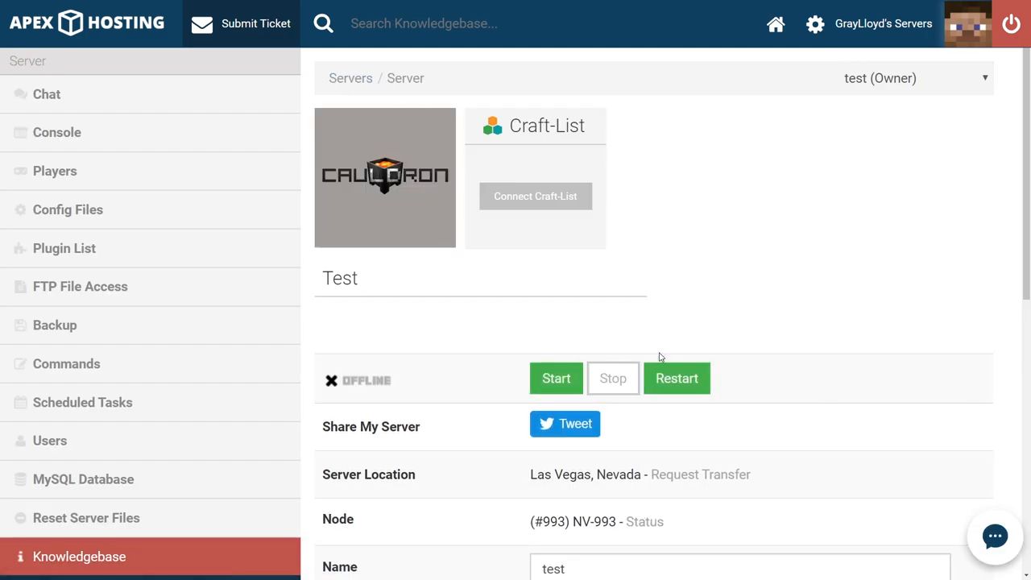
{"action": "mouse_move", "coordinate": [380, 230]}
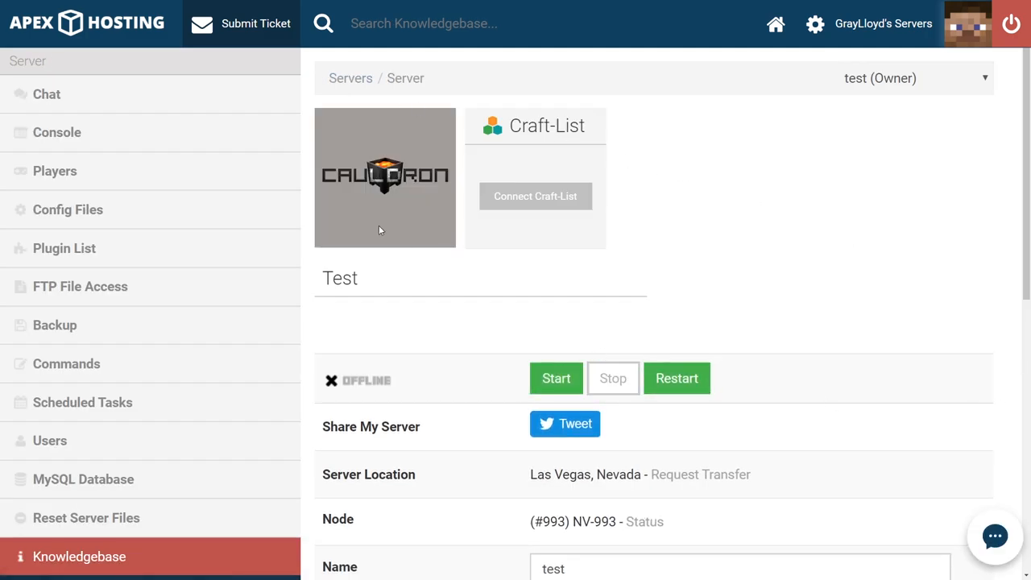
{"action": "mouse_move", "coordinate": [351, 204]}
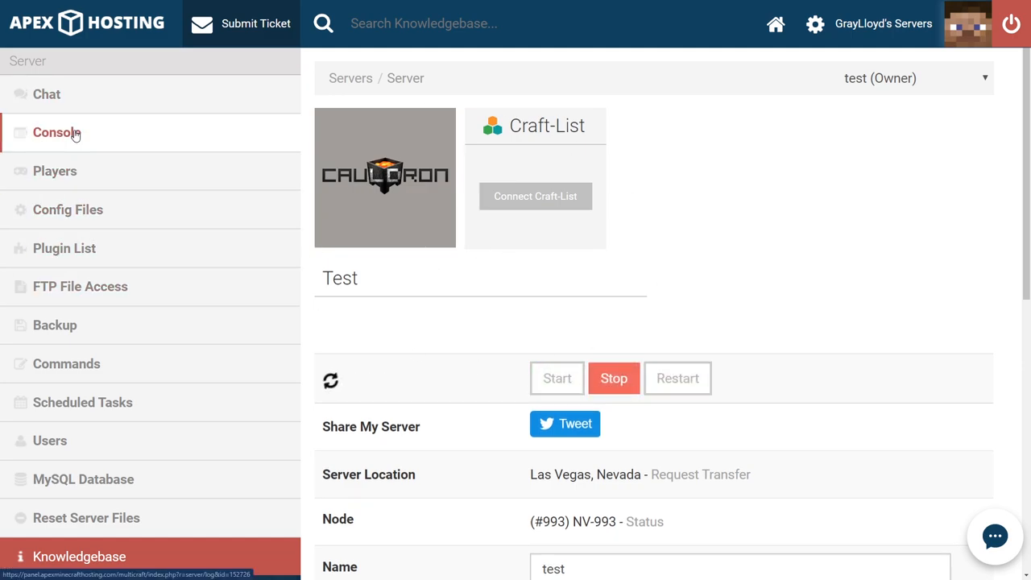
{"action": "left_click", "coordinate": [56, 132]}
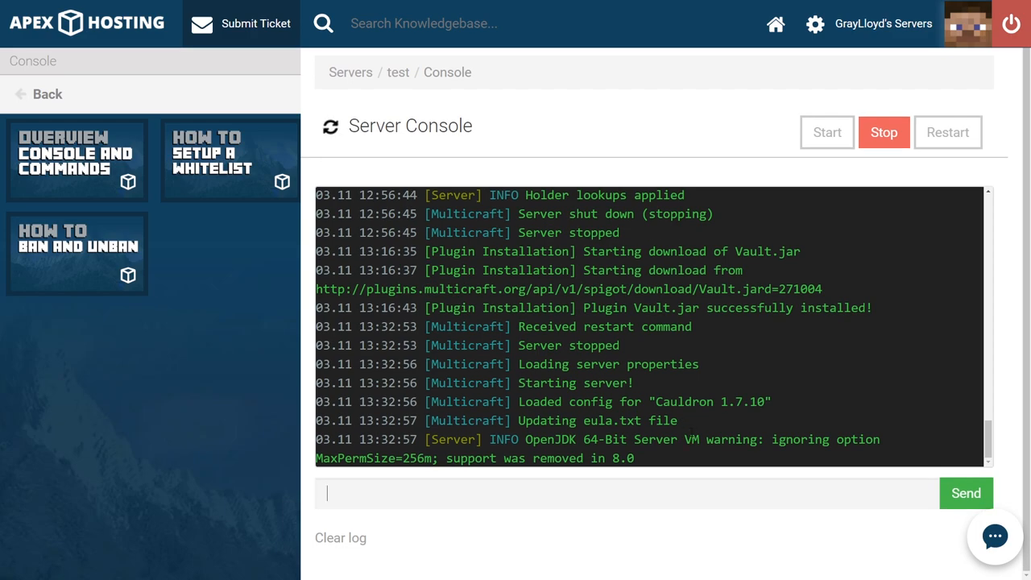
{"action": "mouse_move", "coordinate": [720, 374]}
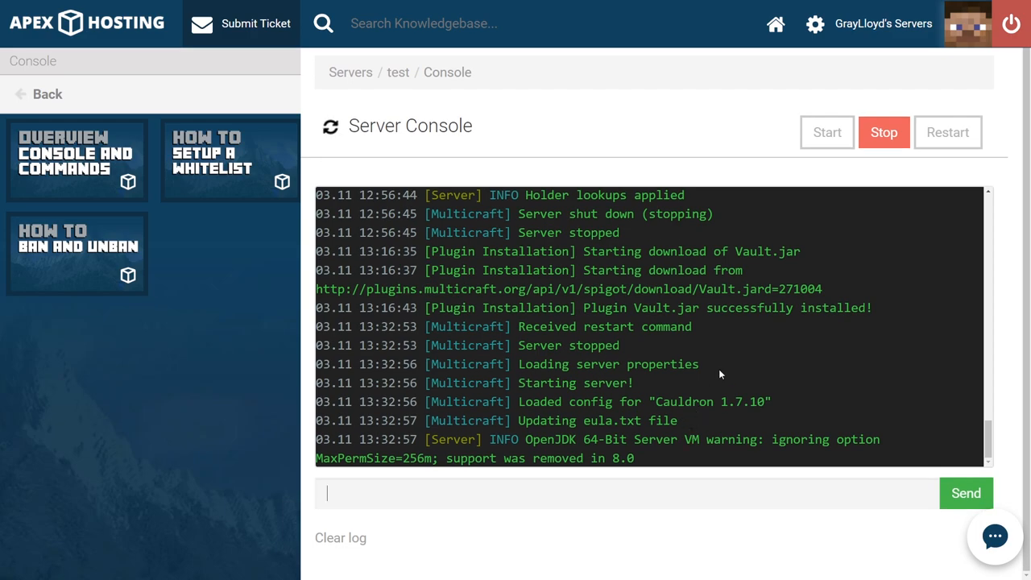
{"action": "mouse_move", "coordinate": [788, 399]}
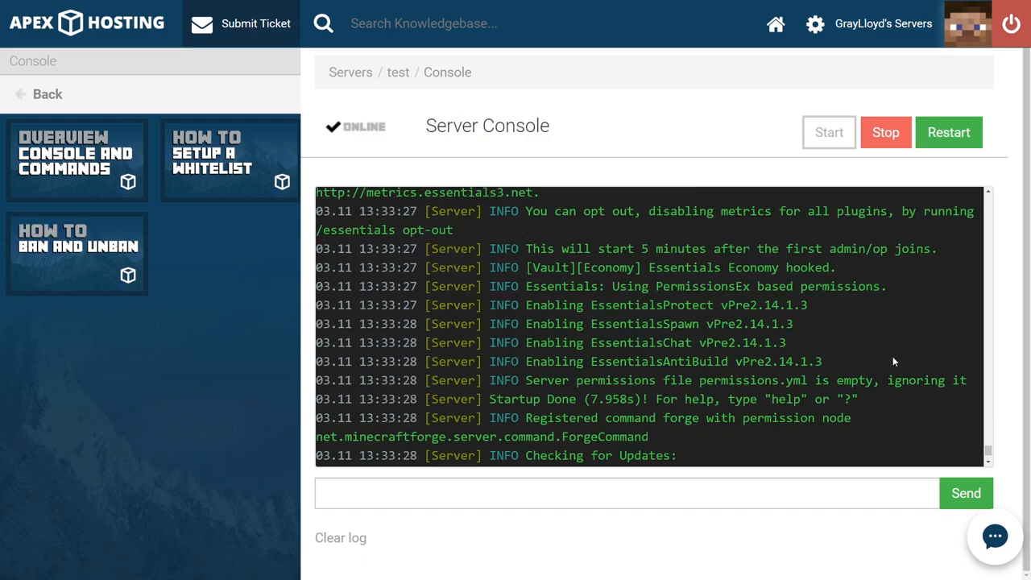
Follow the console log as Essentials, Vault and PermissionsEx load and the server goes ONLINE
{"action": "left_click_drag", "start_coordinate": [535, 267], "coordinate": [822, 361]}
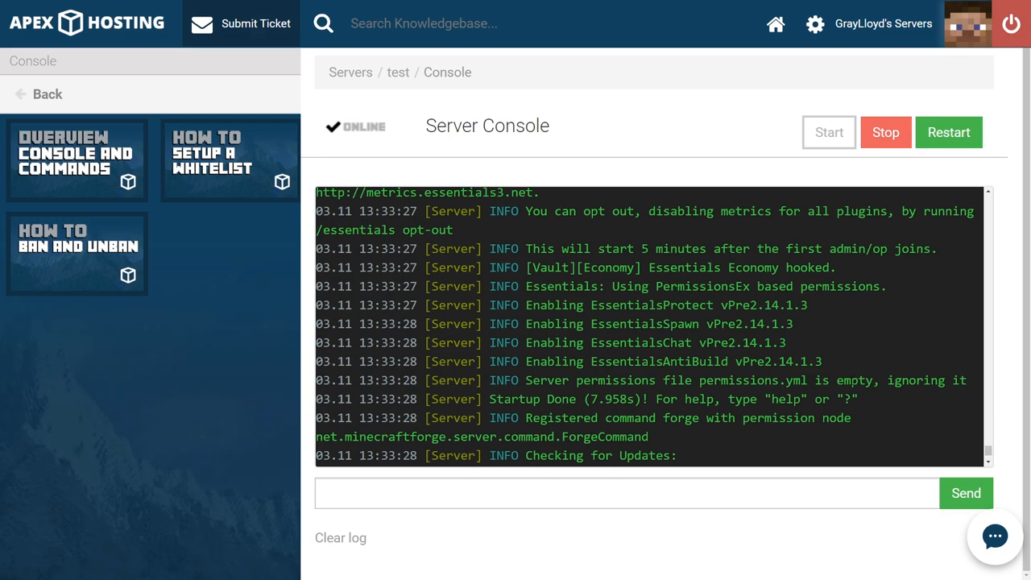
{"action": "mouse_move", "coordinate": [388, 186]}
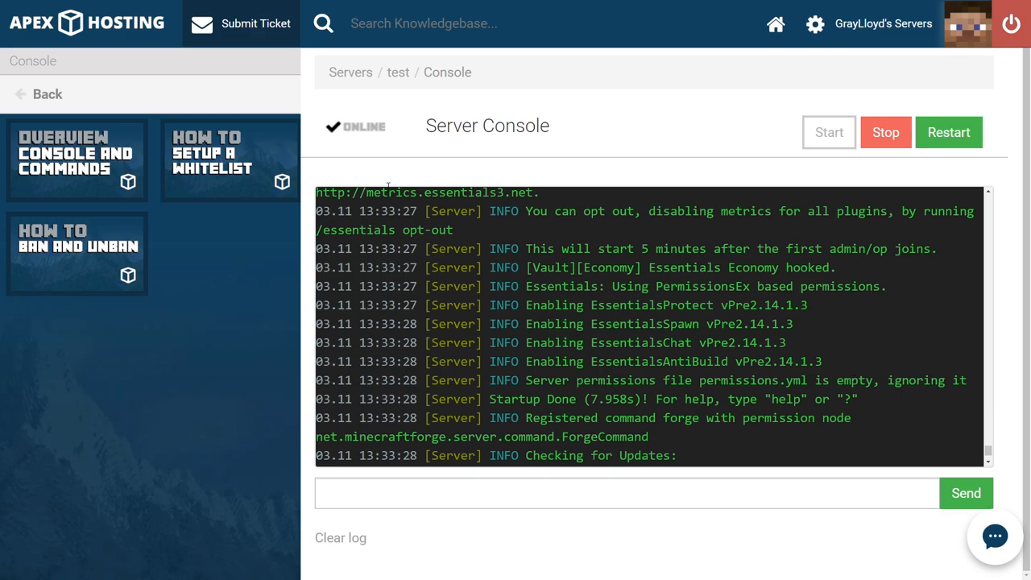
{"action": "mouse_move", "coordinate": [392, 134]}
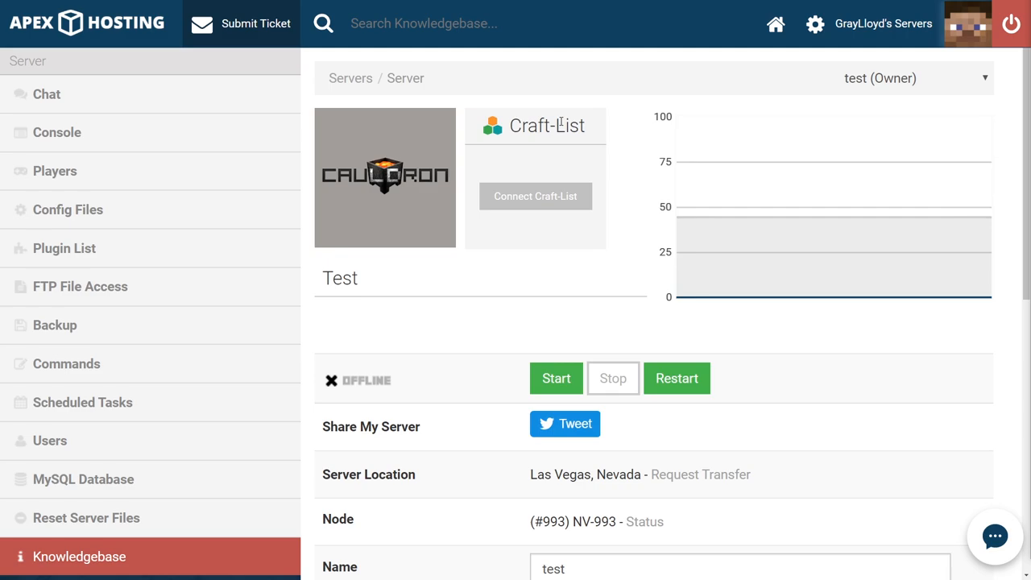
{"action": "mouse_move", "coordinate": [678, 378]}
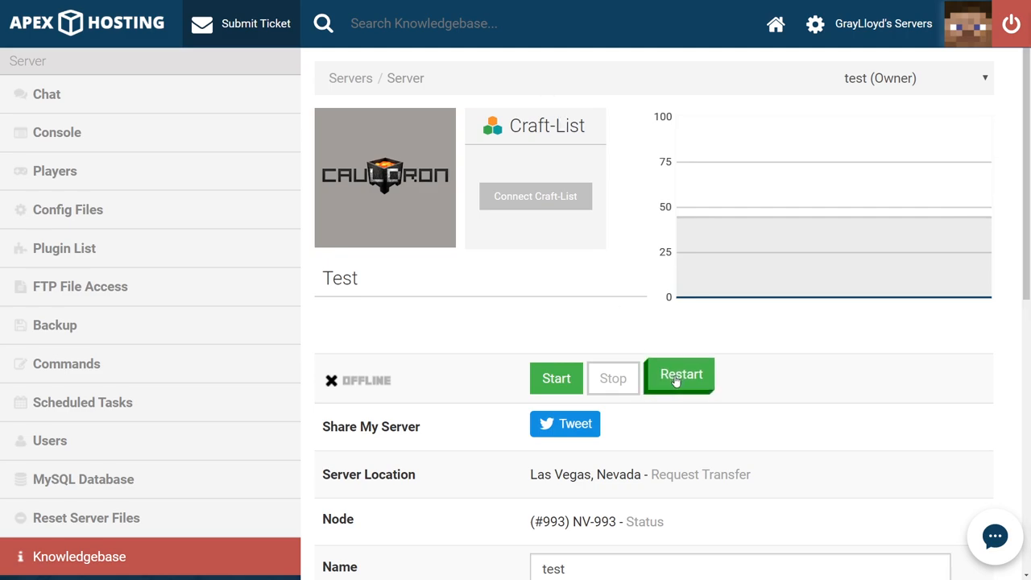
Restart the offline test server and go to its console
{"action": "left_click", "coordinate": [679, 378]}
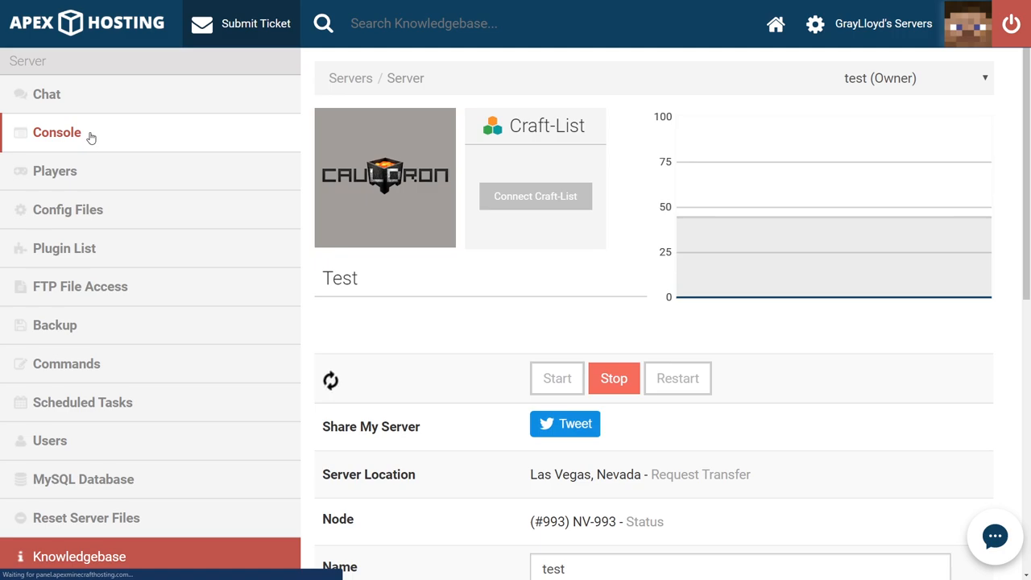
{"action": "left_click", "coordinate": [57, 132]}
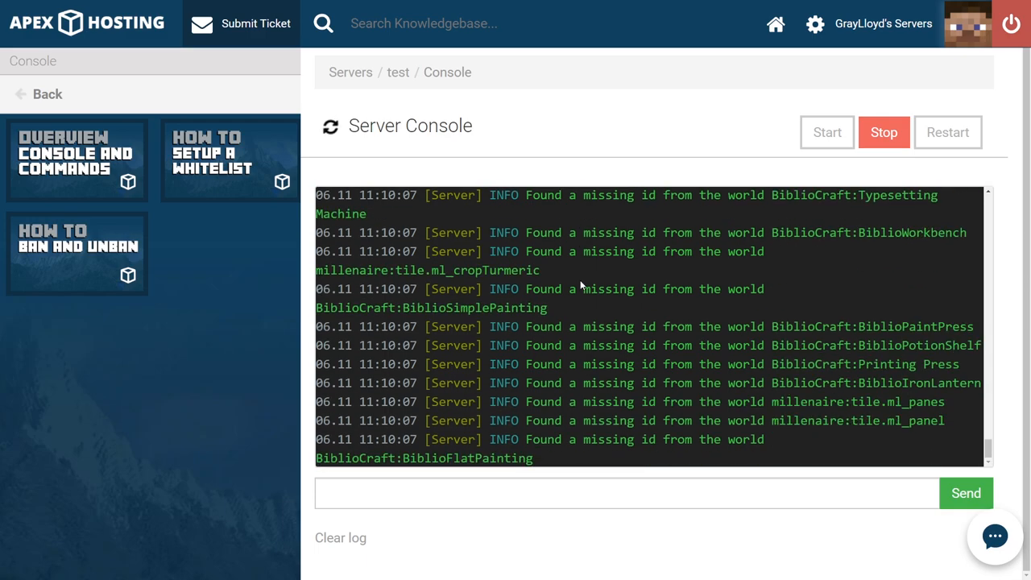
Dismiss the browser context menu and focus the console command input
{"action": "right_click", "coordinate": [580, 286]}
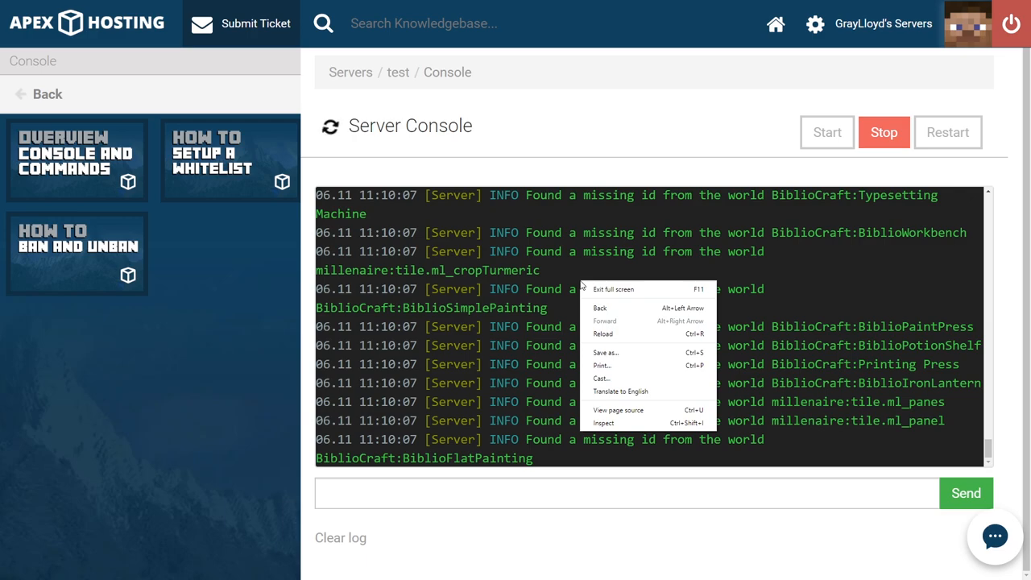
{"action": "left_click", "coordinate": [548, 311]}
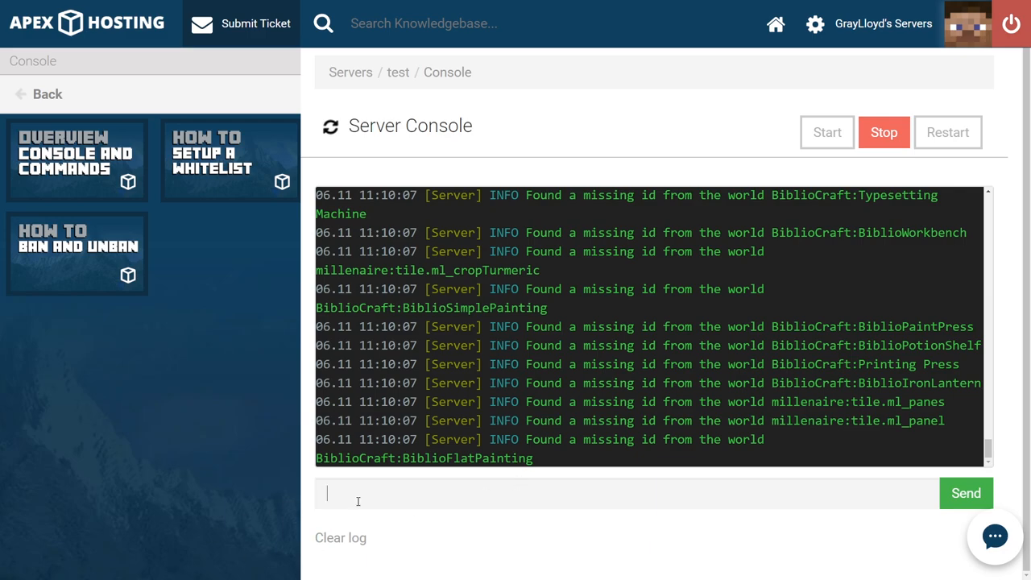
Send /fml confirm to approve the missing IDs, then stop the server once online
{"action": "type", "text": "/"}
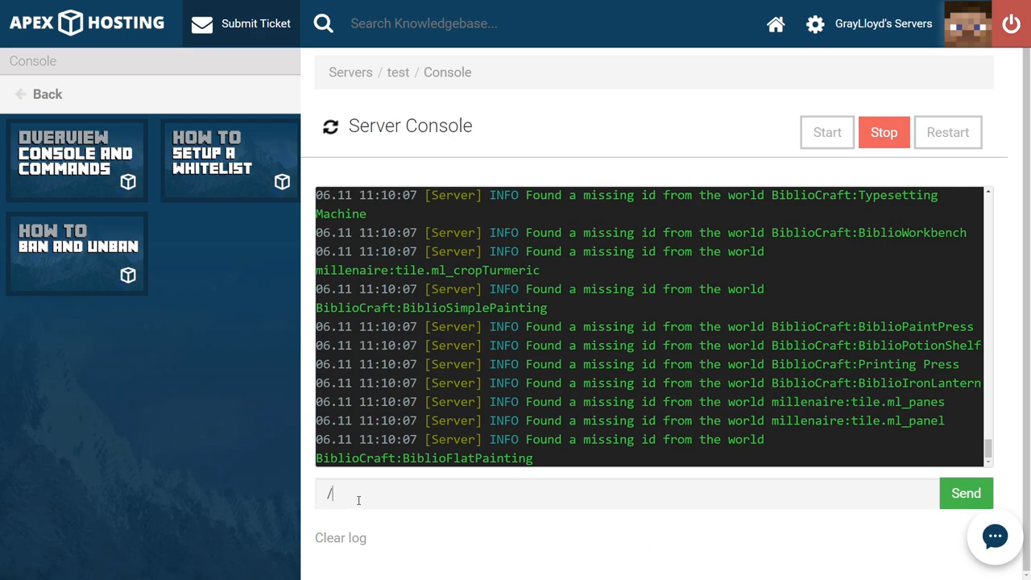
{"action": "type", "text": "fml confir"}
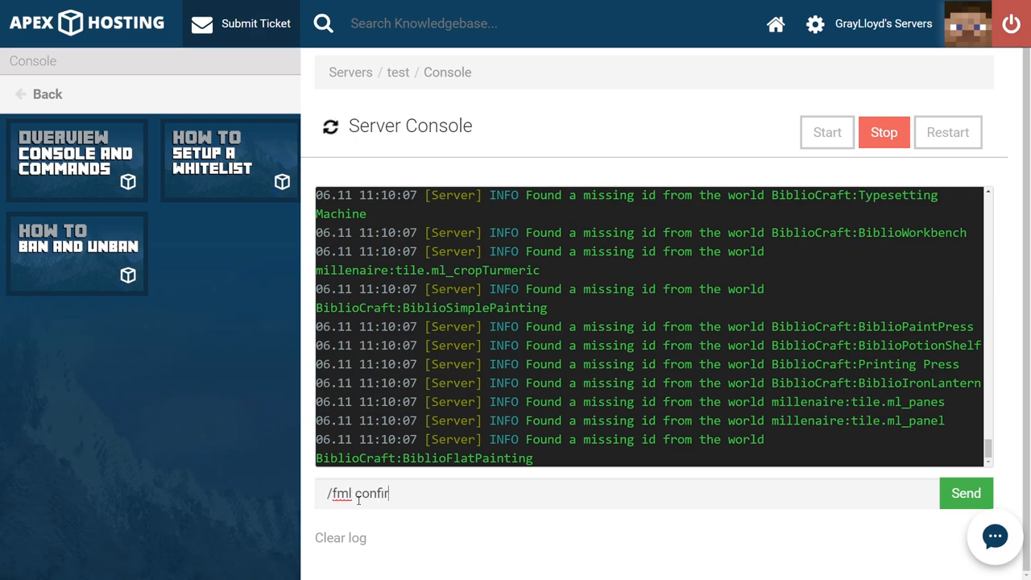
{"action": "type", "text": "m"}
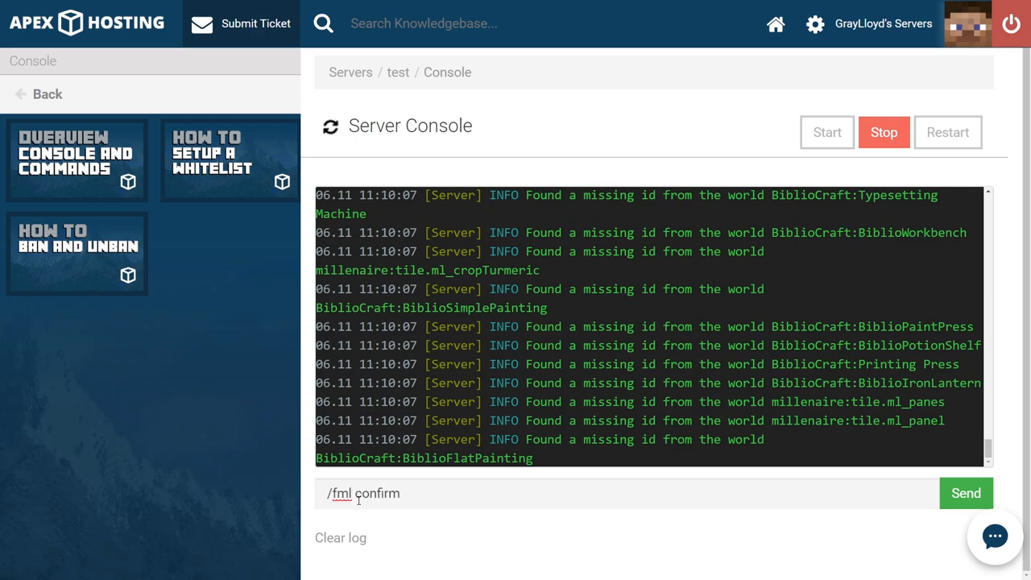
{"action": "left_click", "coordinate": [965, 493]}
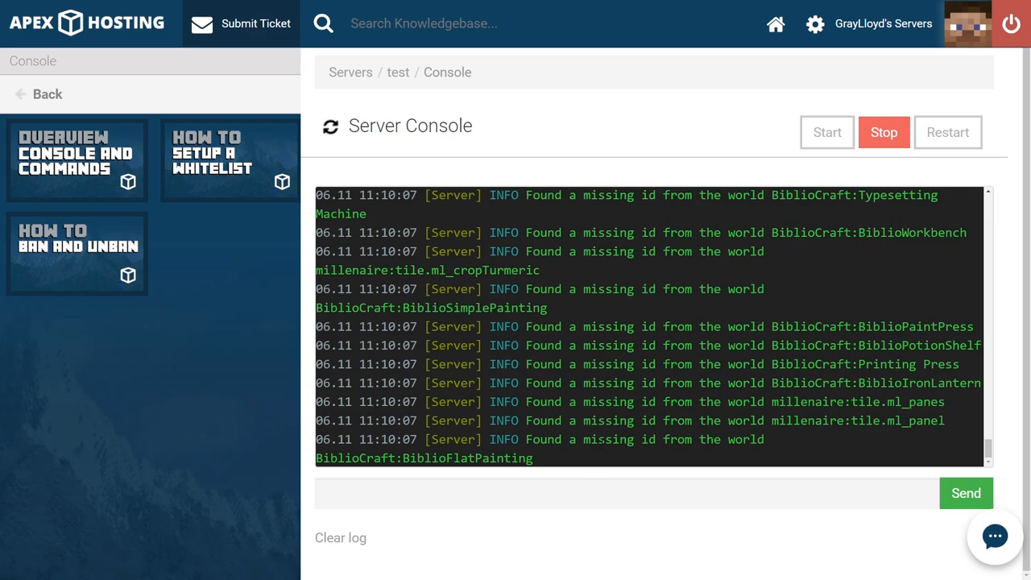
{"action": "left_click", "coordinate": [826, 132]}
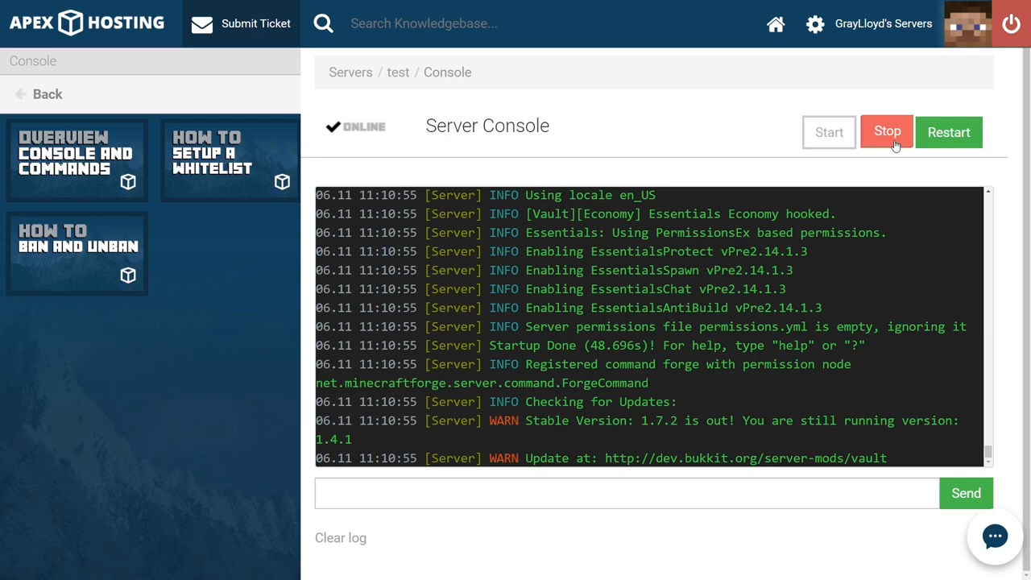
{"action": "left_click", "coordinate": [887, 132]}
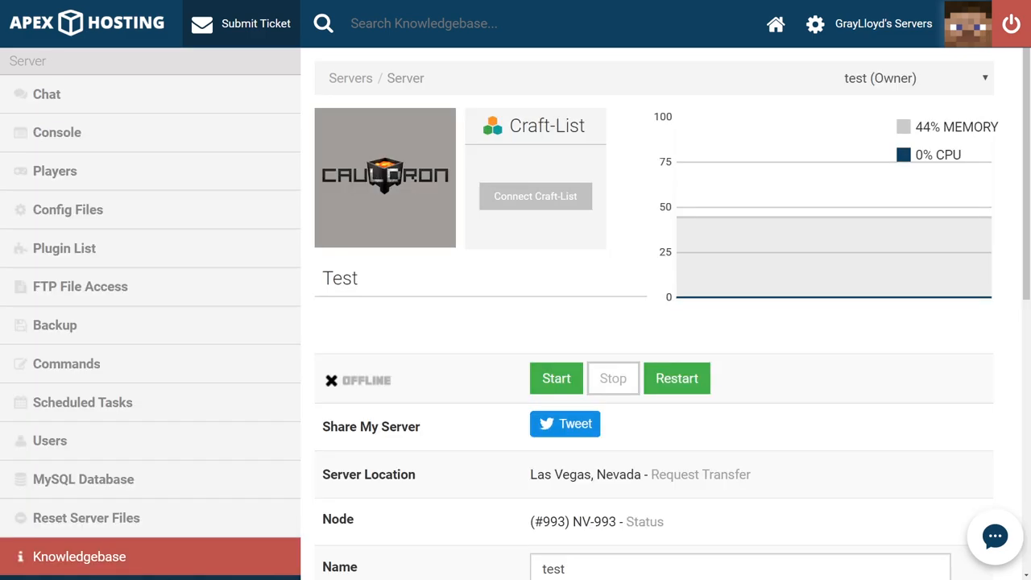